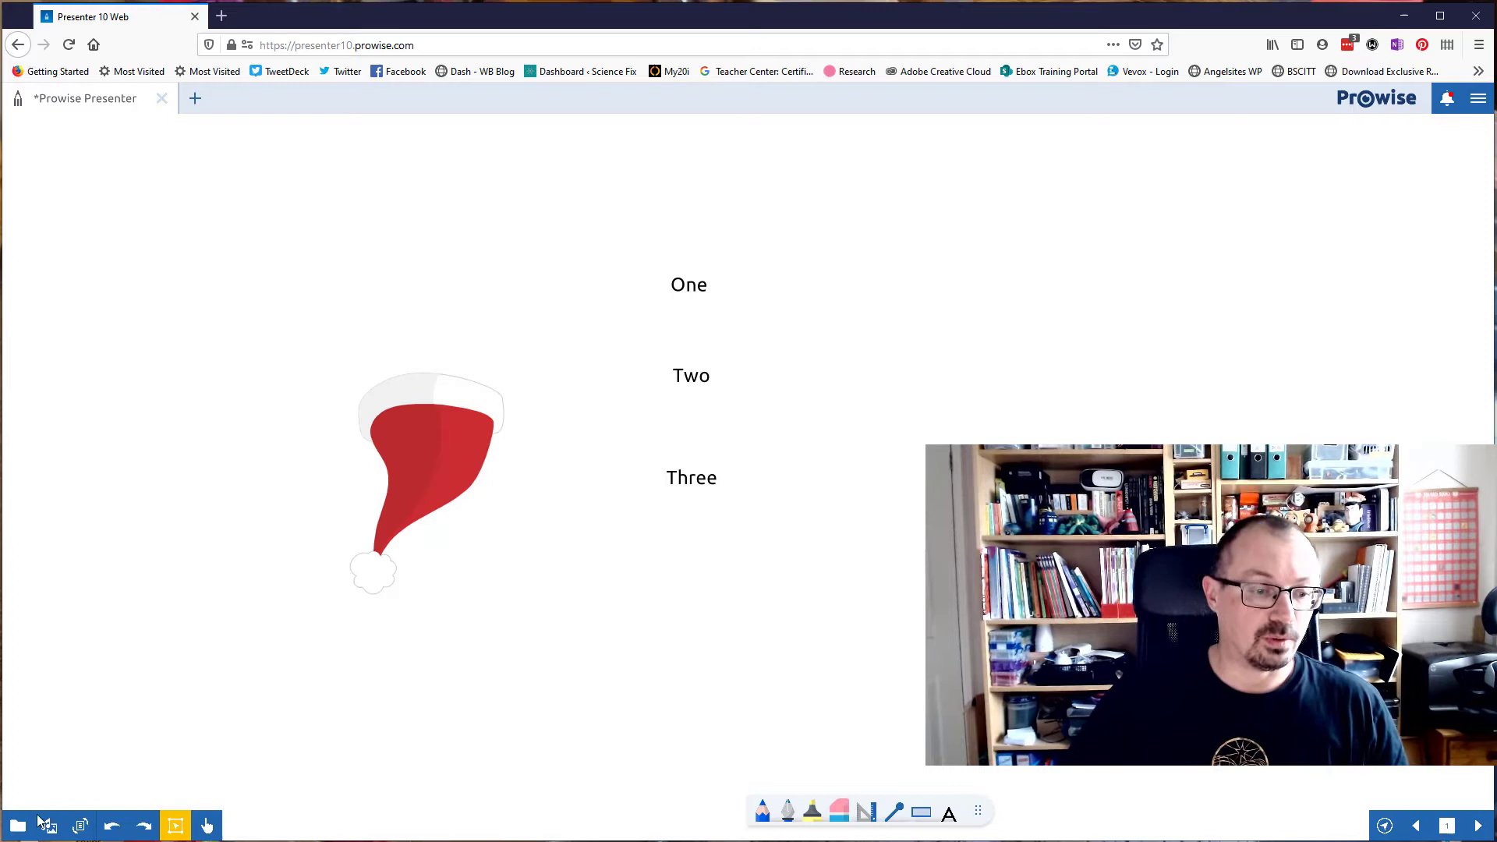
Show the hat in the Media library, then select the Christmas hat and enlarge it by a corner handle
left_click(49, 823)
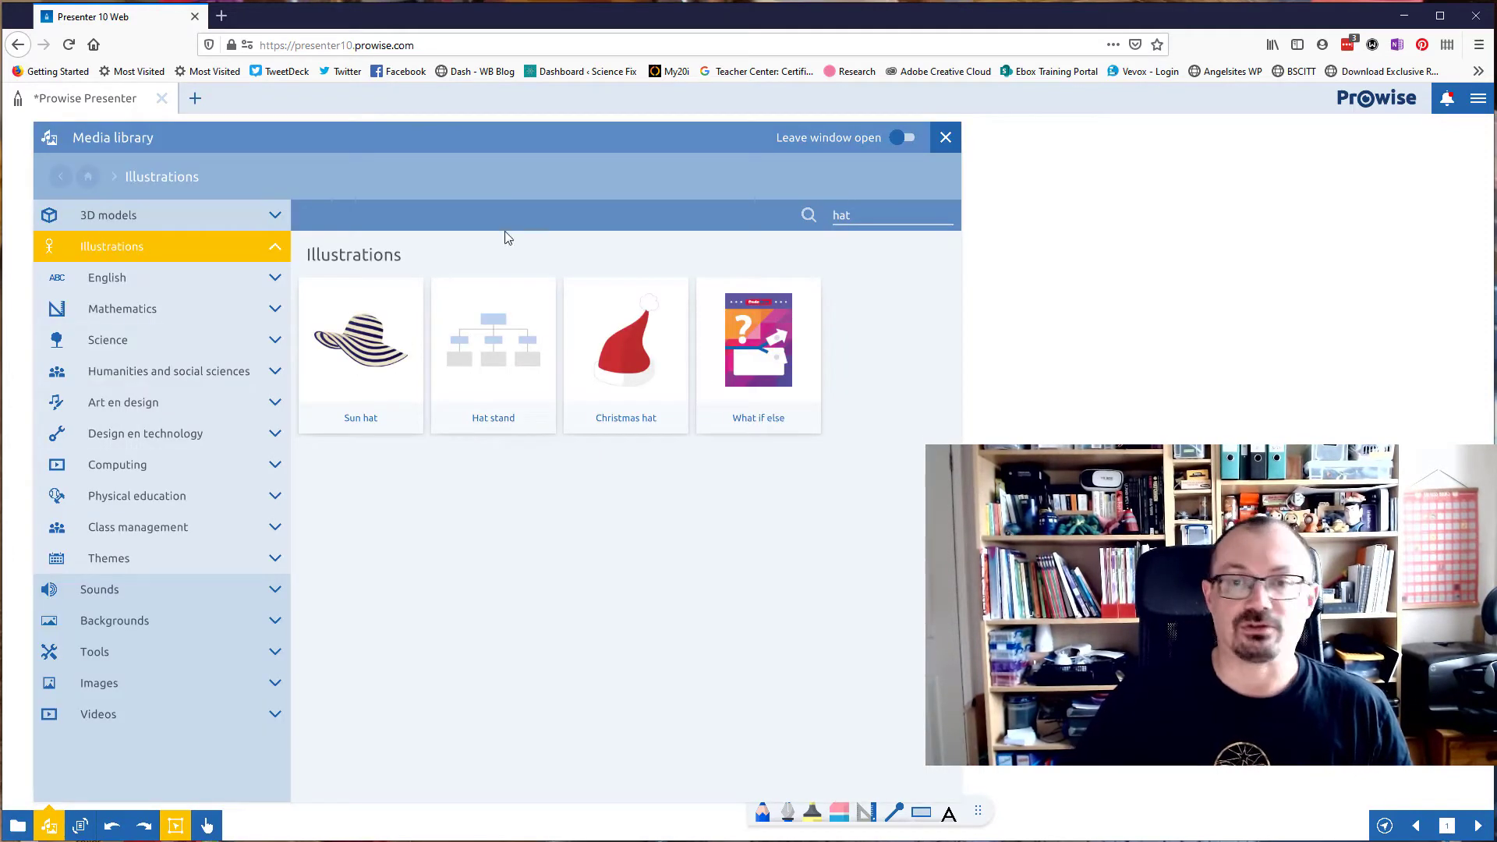
mouse_move(769, 487)
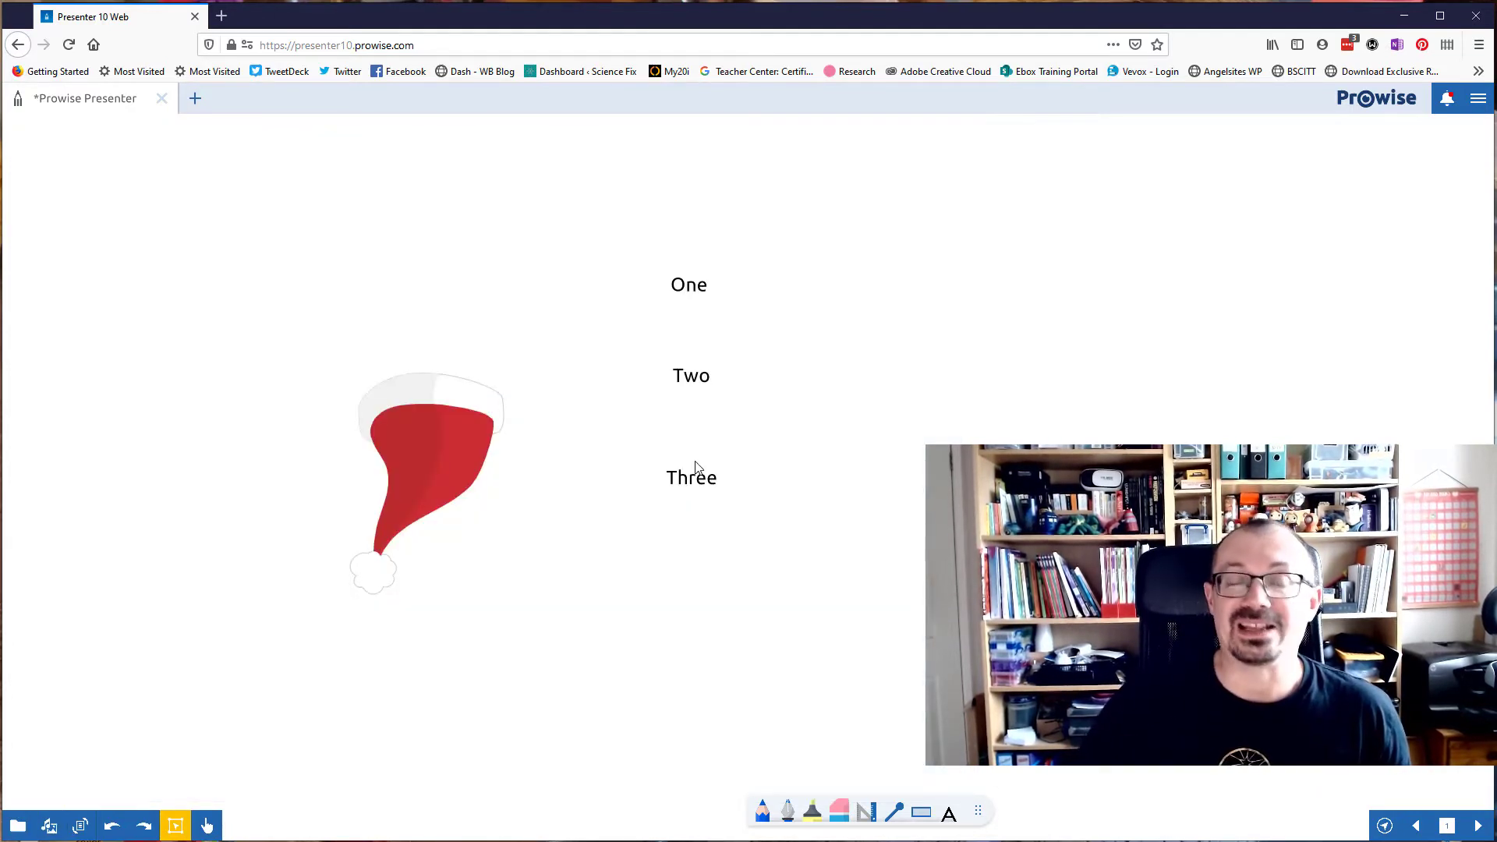
left_click(426, 454)
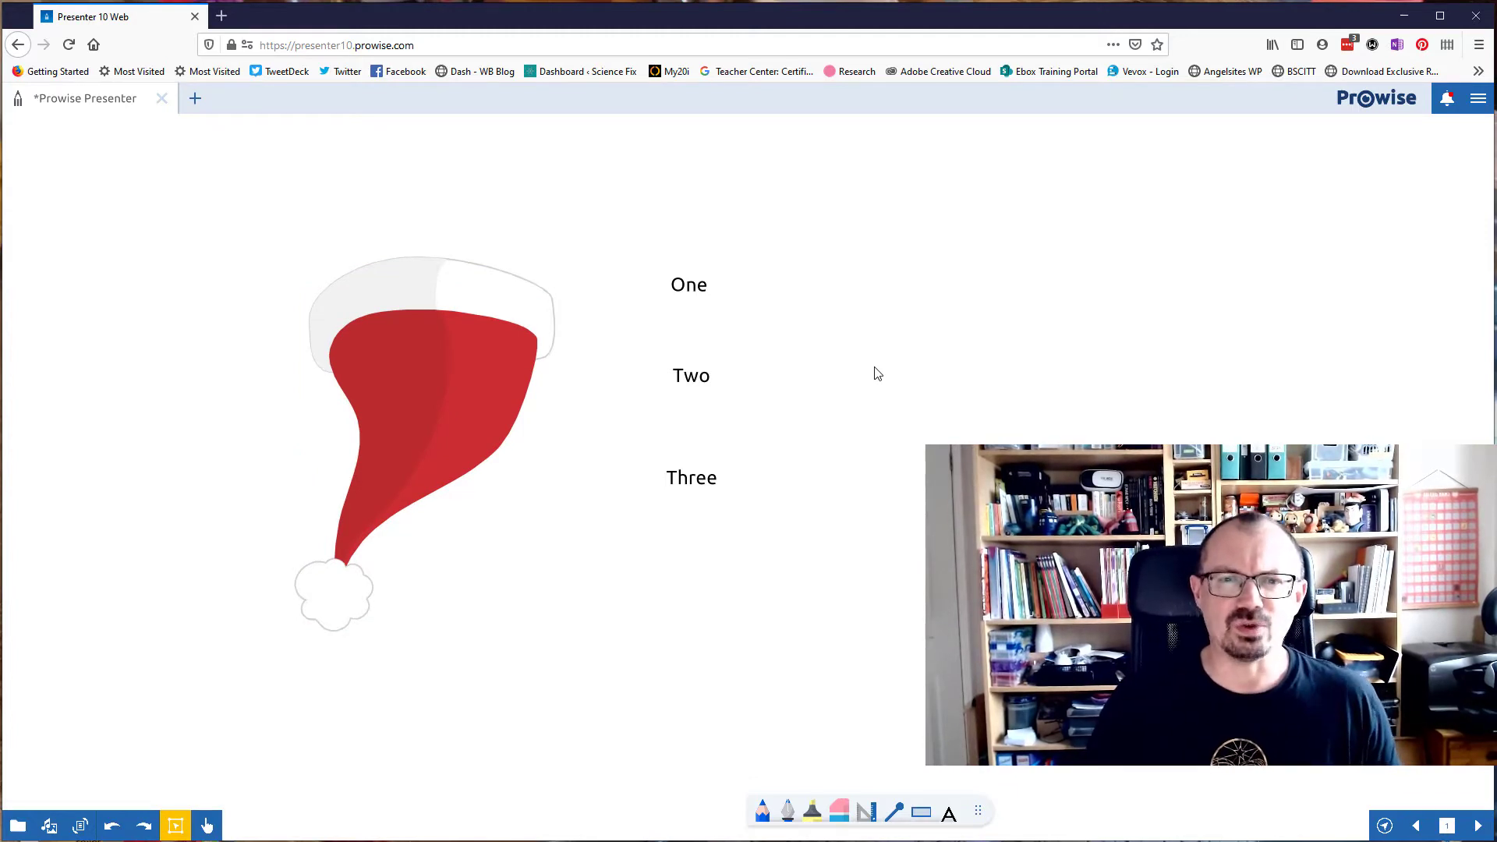
mouse_move(701, 268)
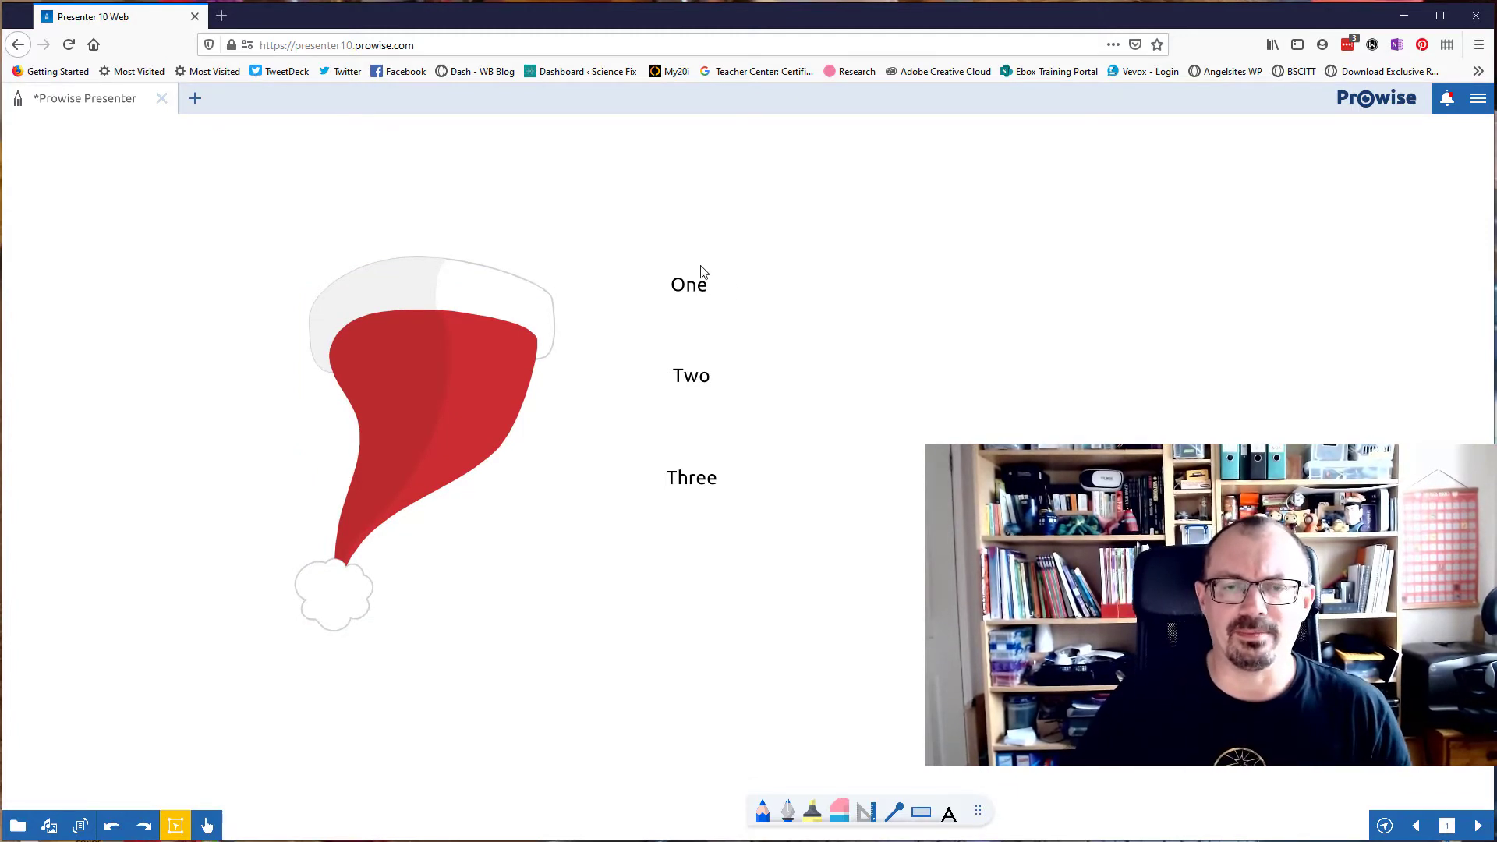
Lock the Christmas hat with the padlock so it can no longer be moved
left_click(689, 284)
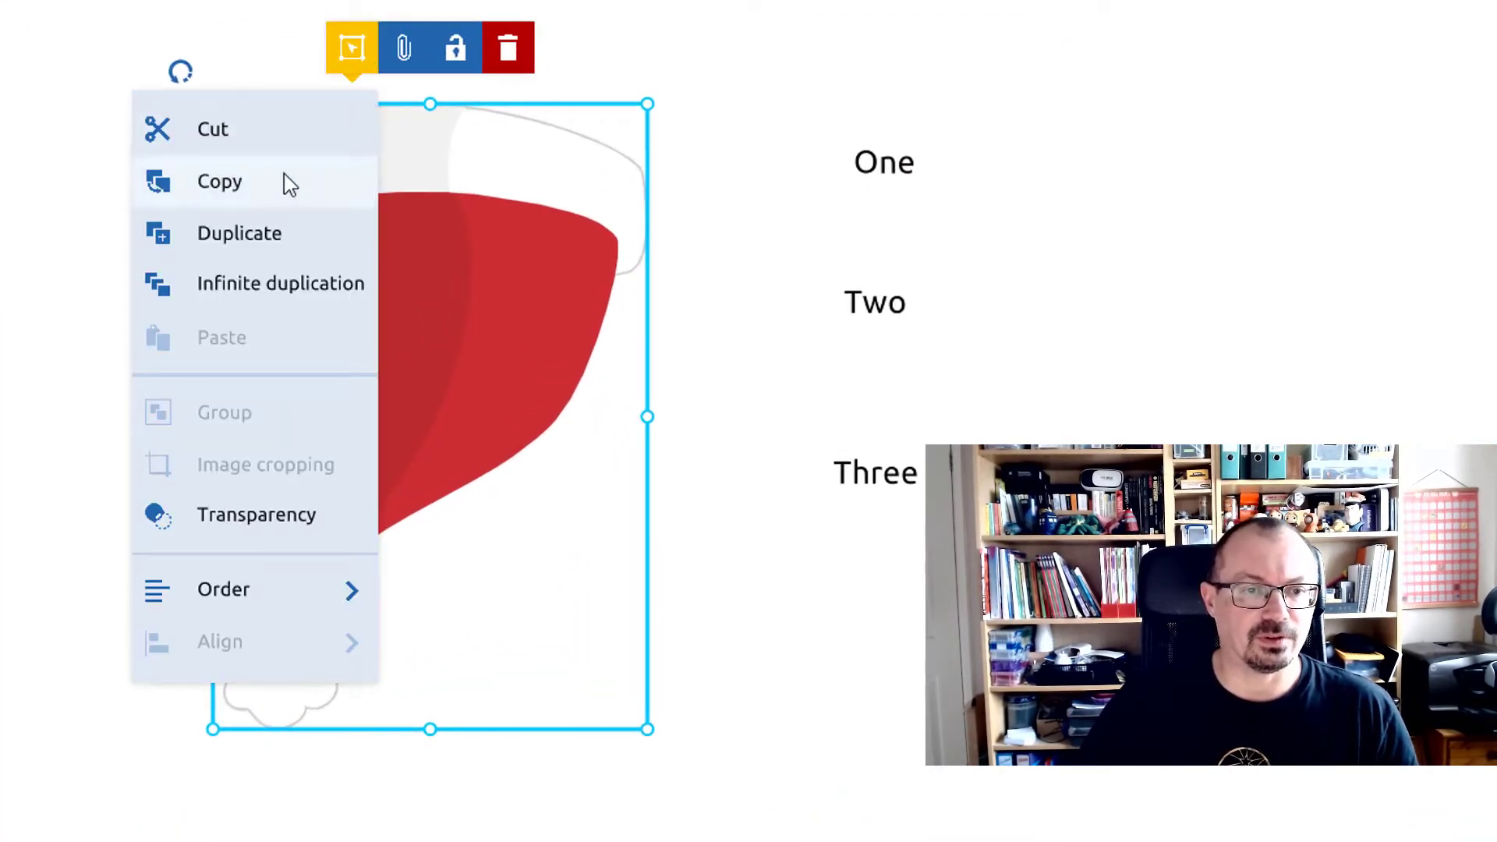
mouse_move(248, 598)
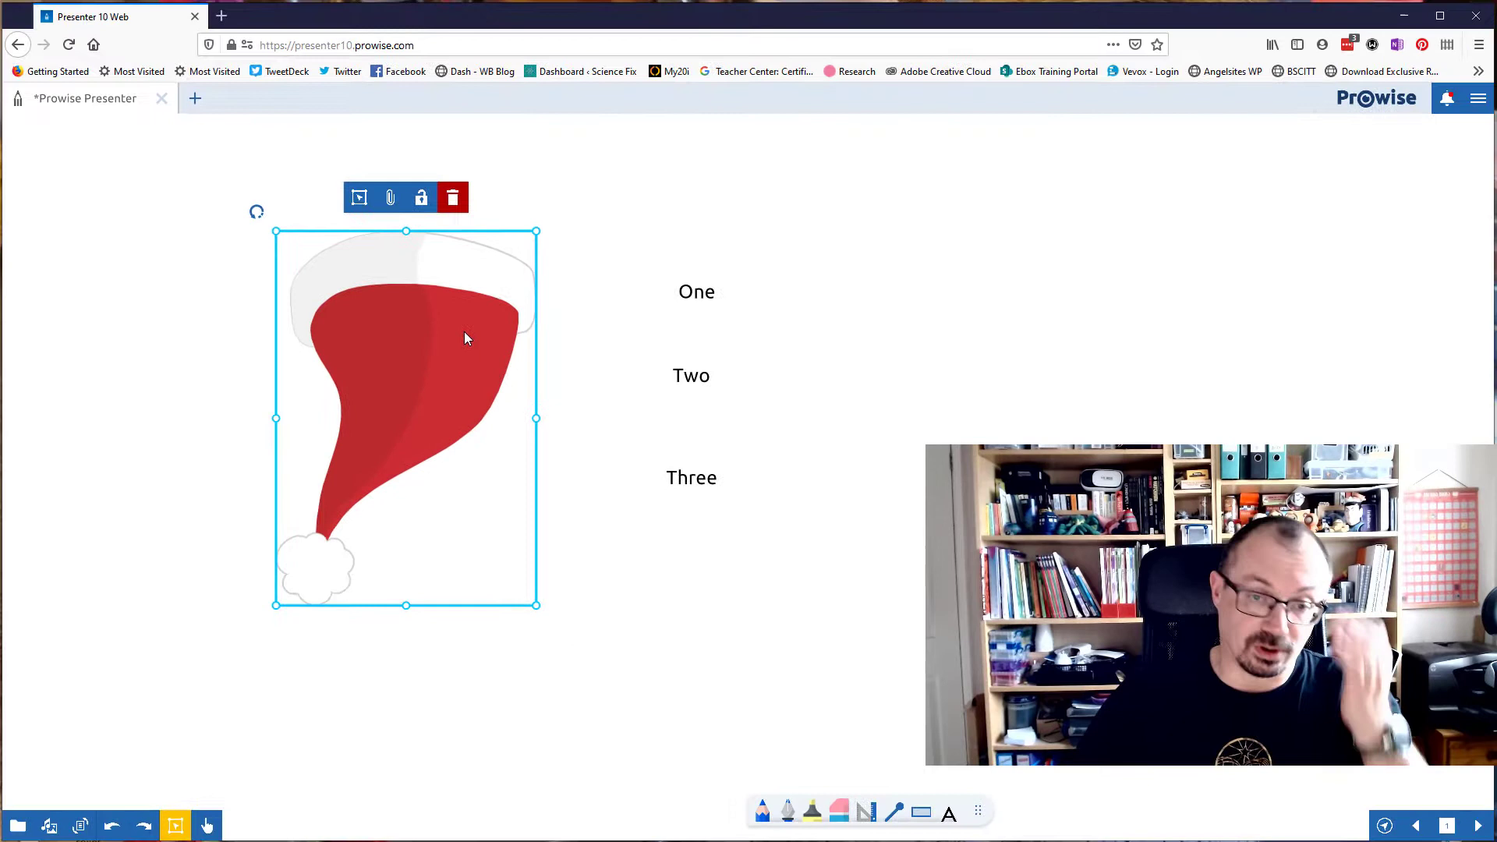
mouse_move(571, 405)
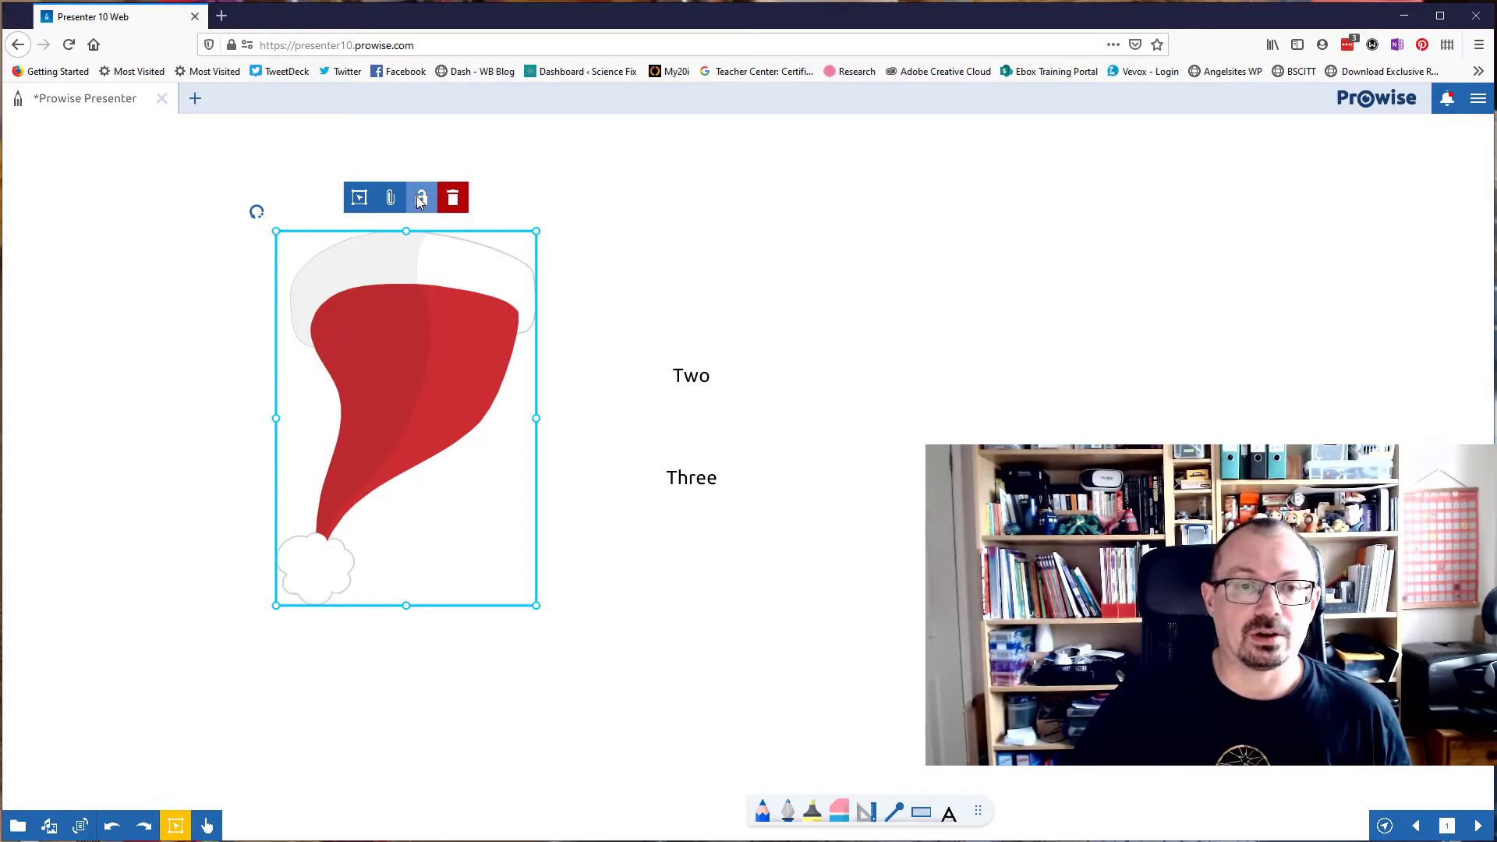
left_click(421, 198)
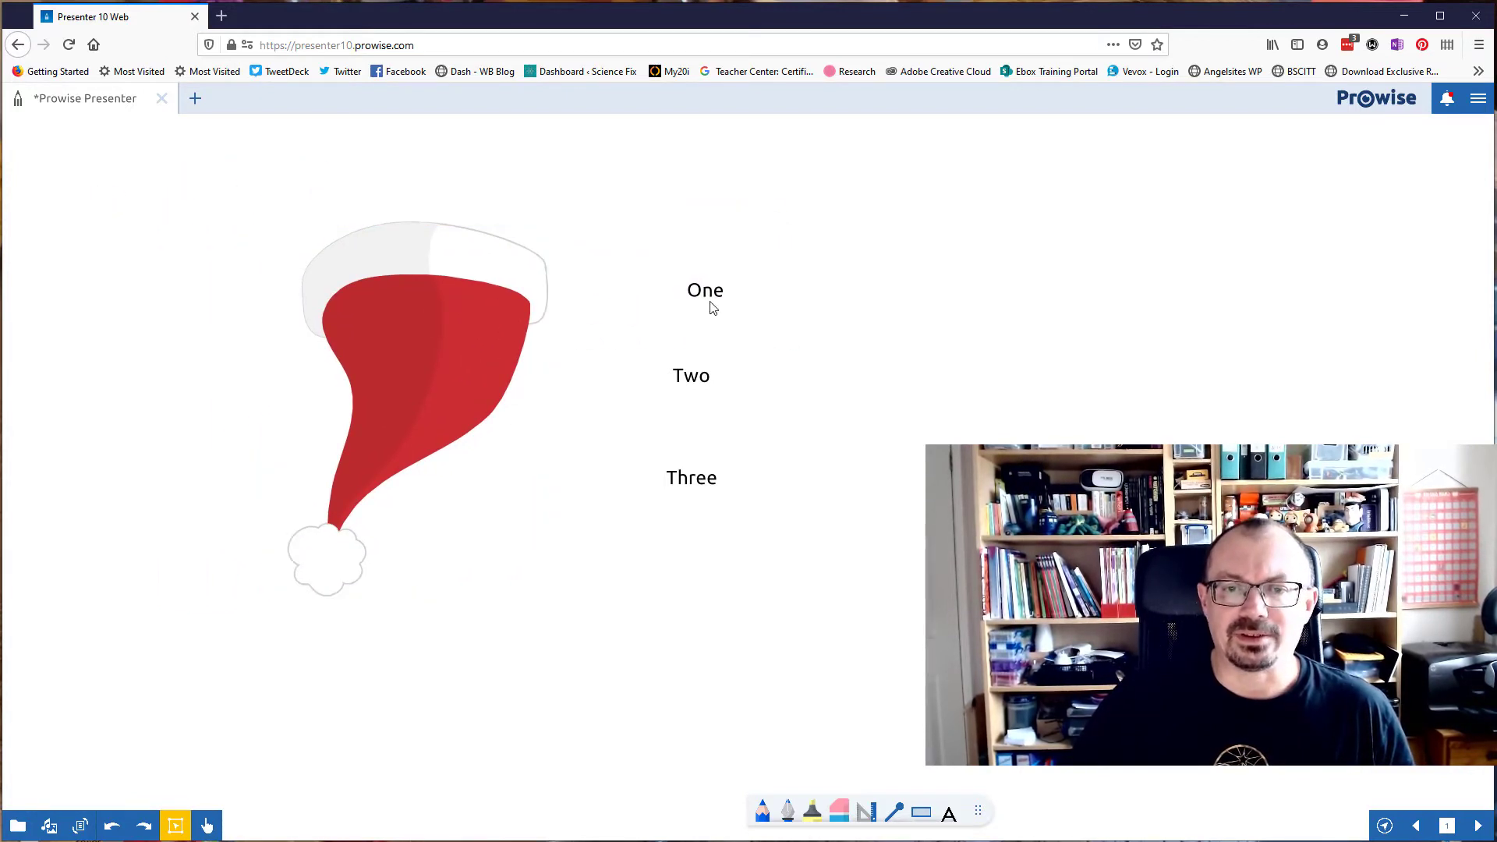
Add a row of dots after the word One and hide it behind the hat, dots showing
left_click(704, 290)
type("...................................")
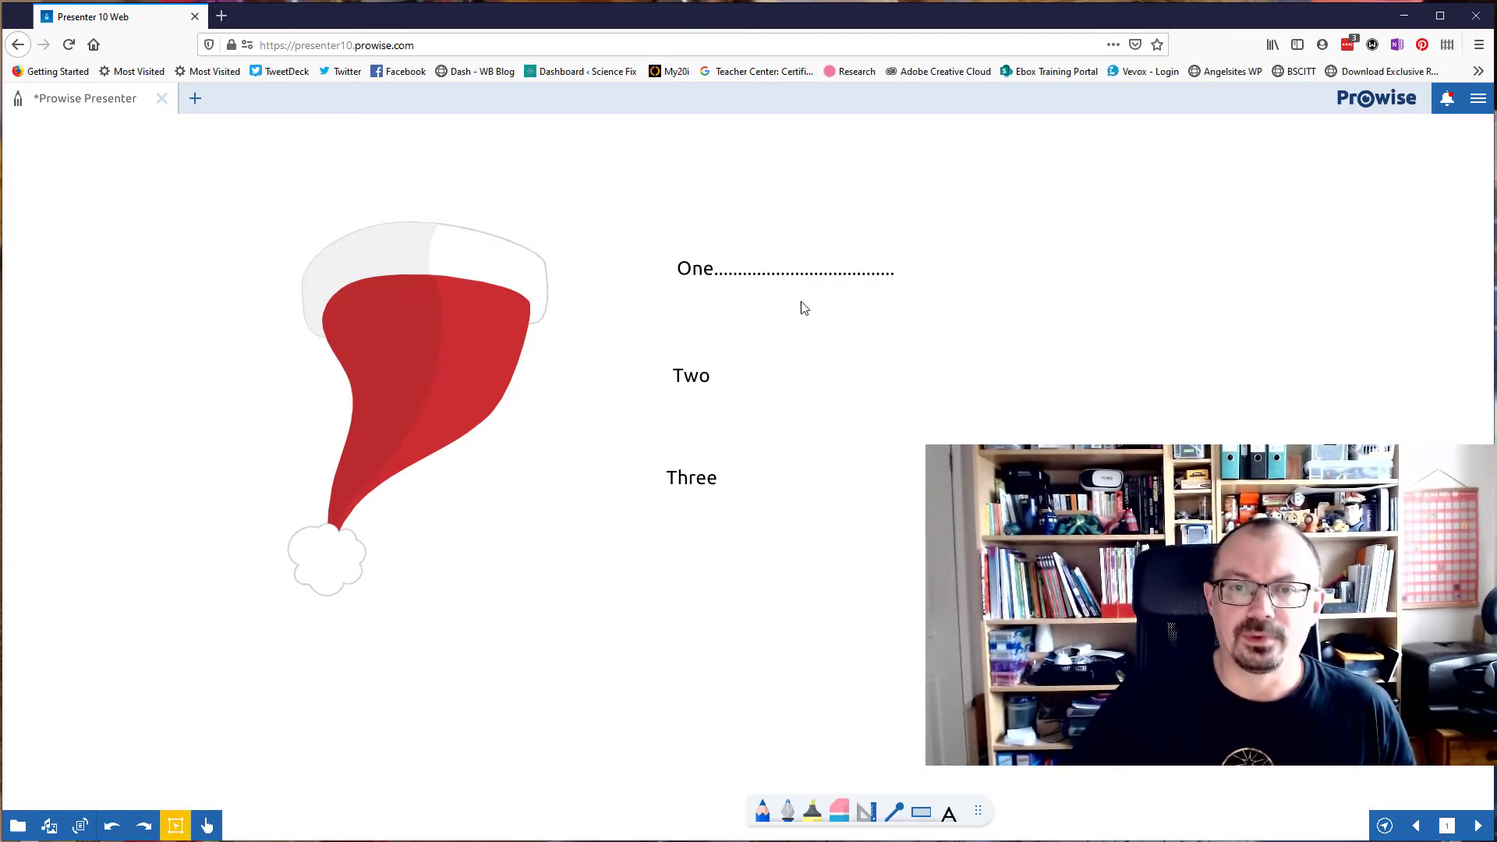
left_click(784, 268)
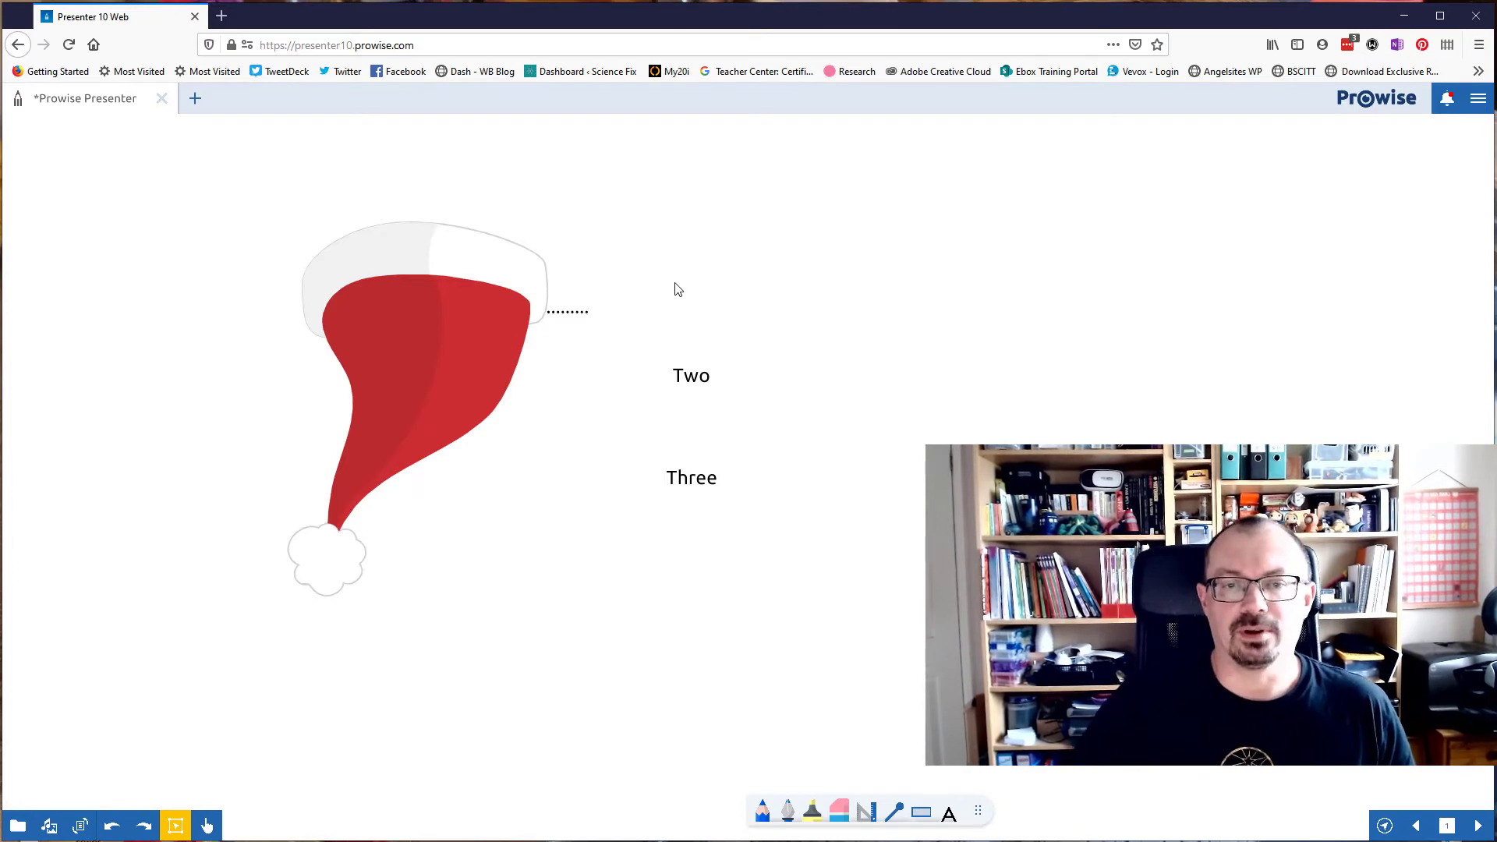
mouse_move(706, 385)
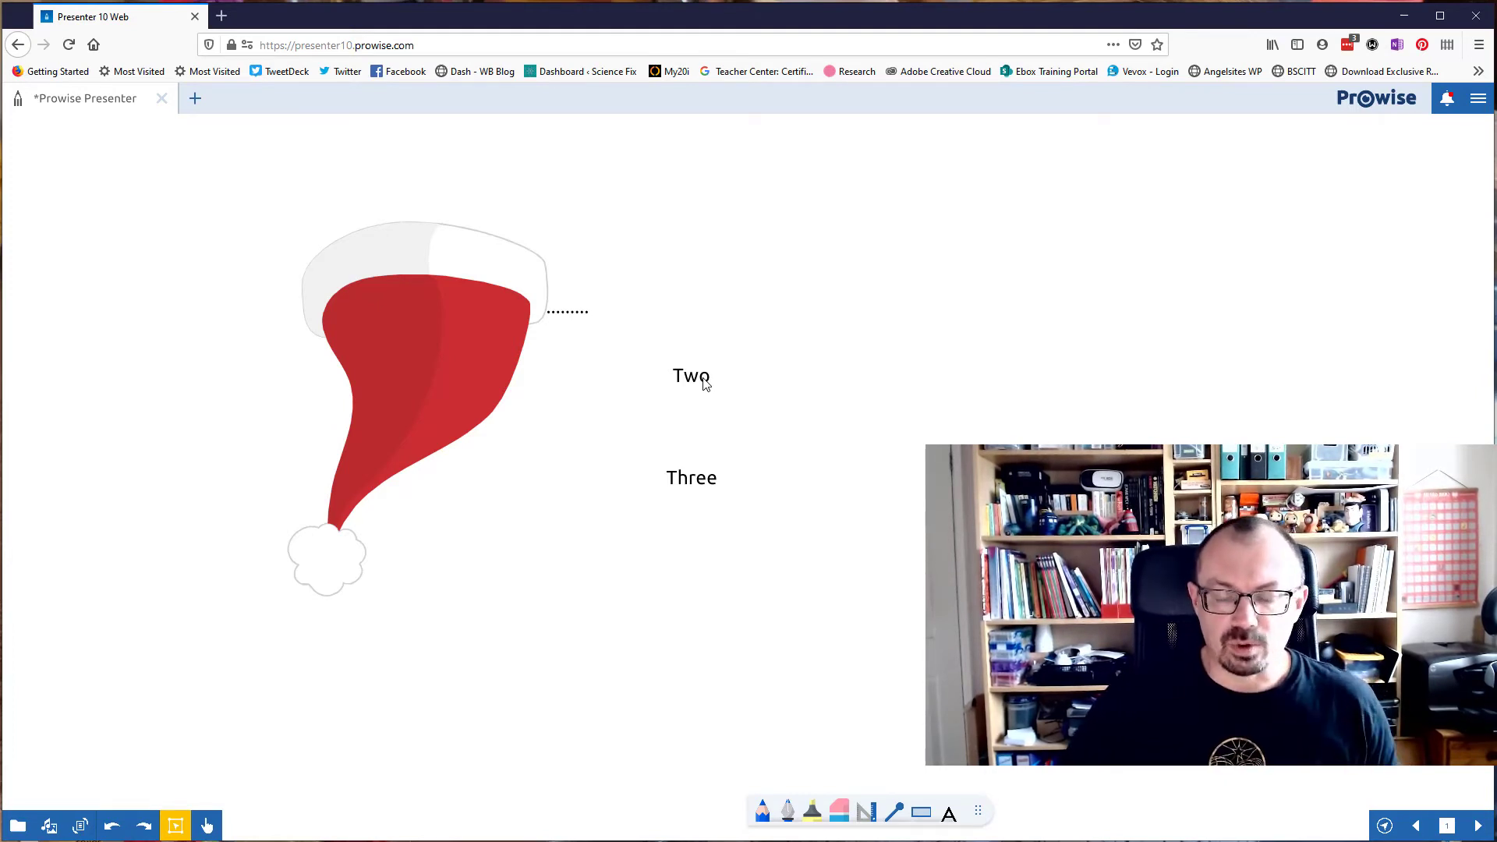
Draw a straight line tab extending right from the word Two
left_click(895, 811)
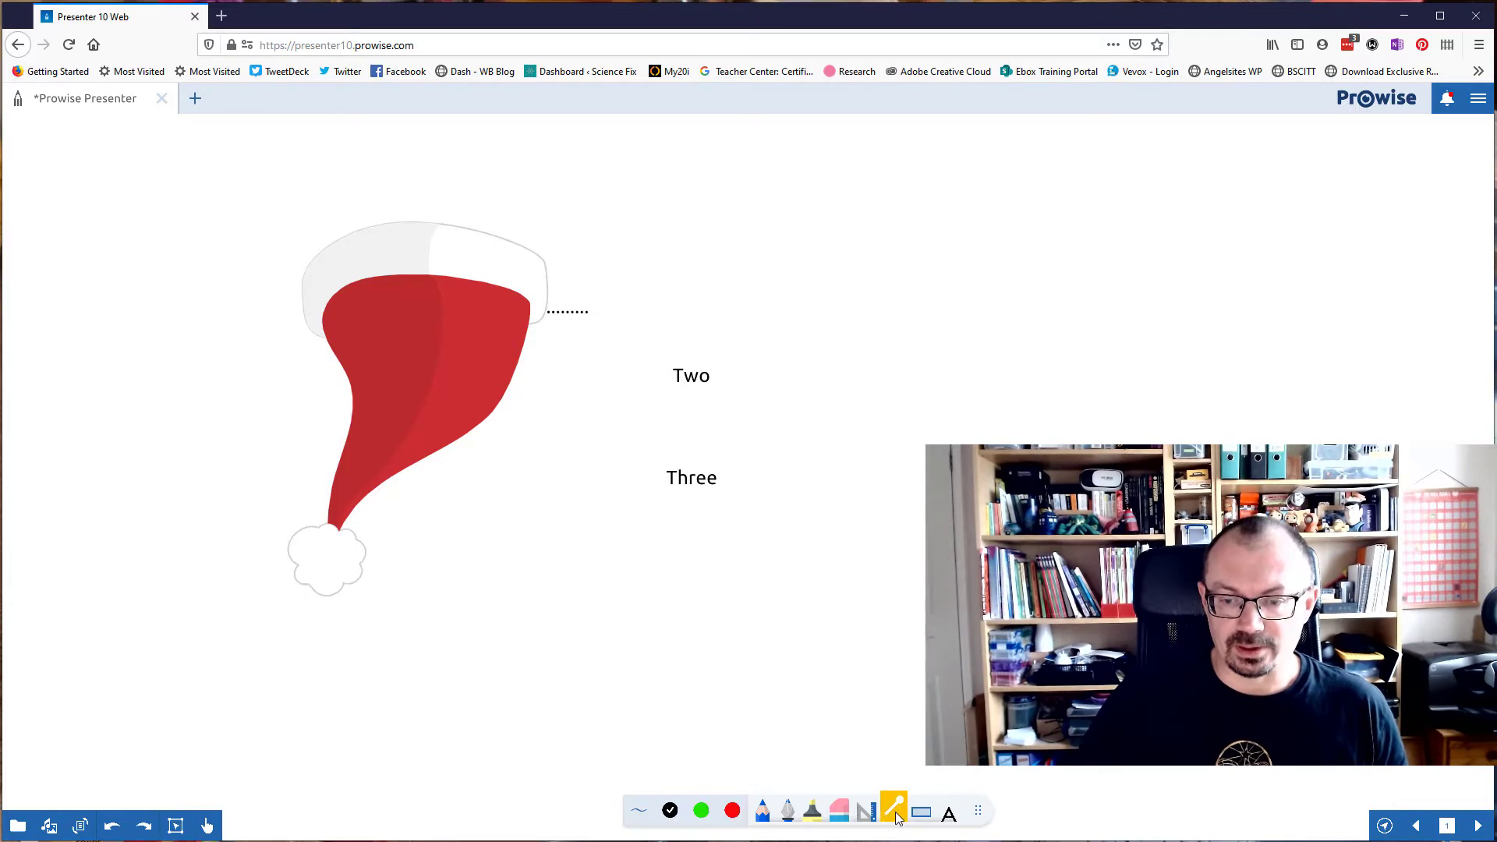
mouse_move(907, 818)
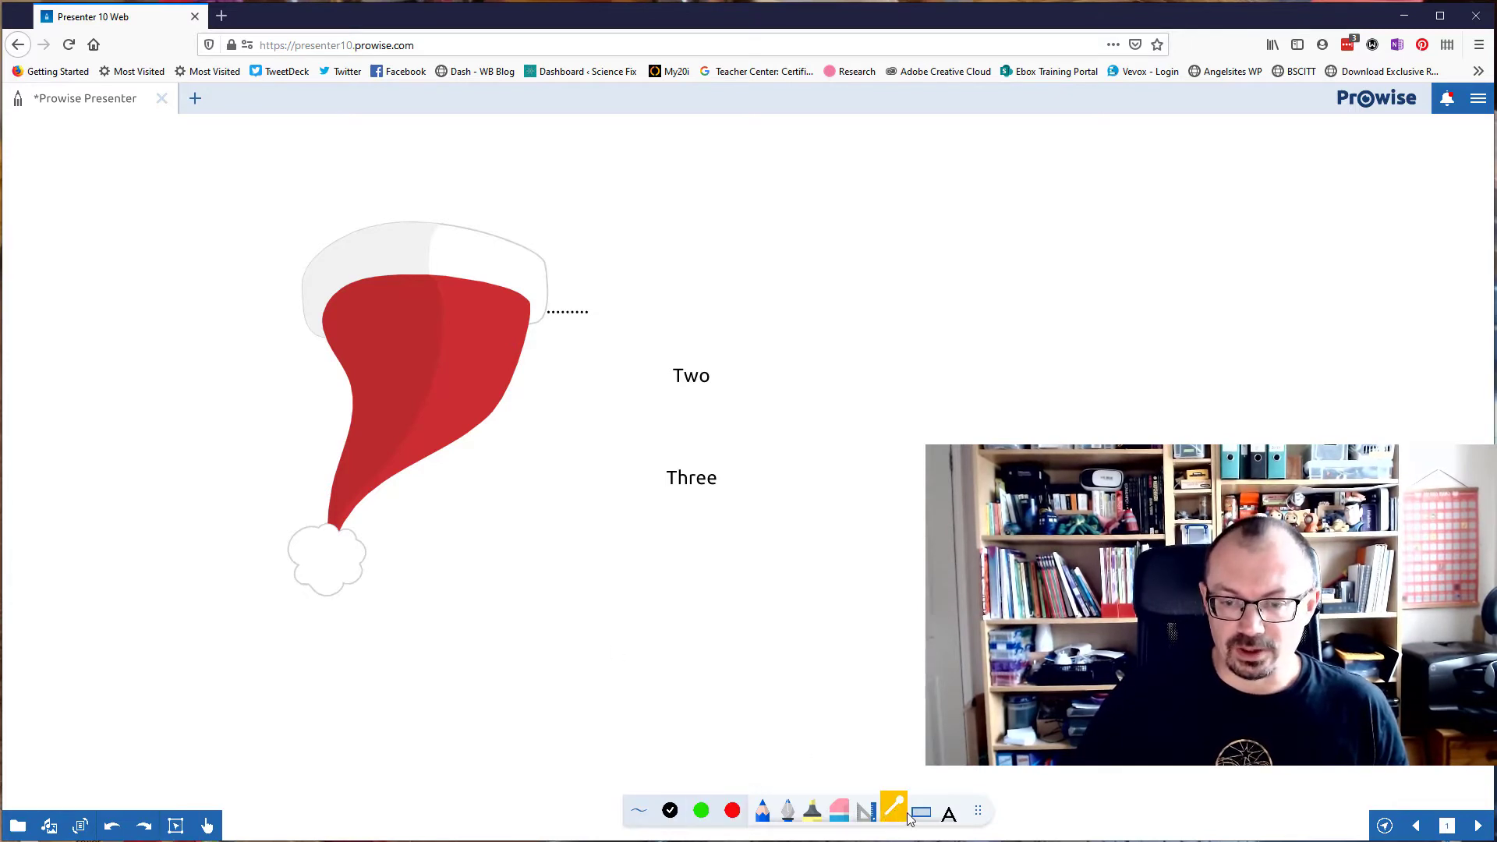
left_click(894, 811)
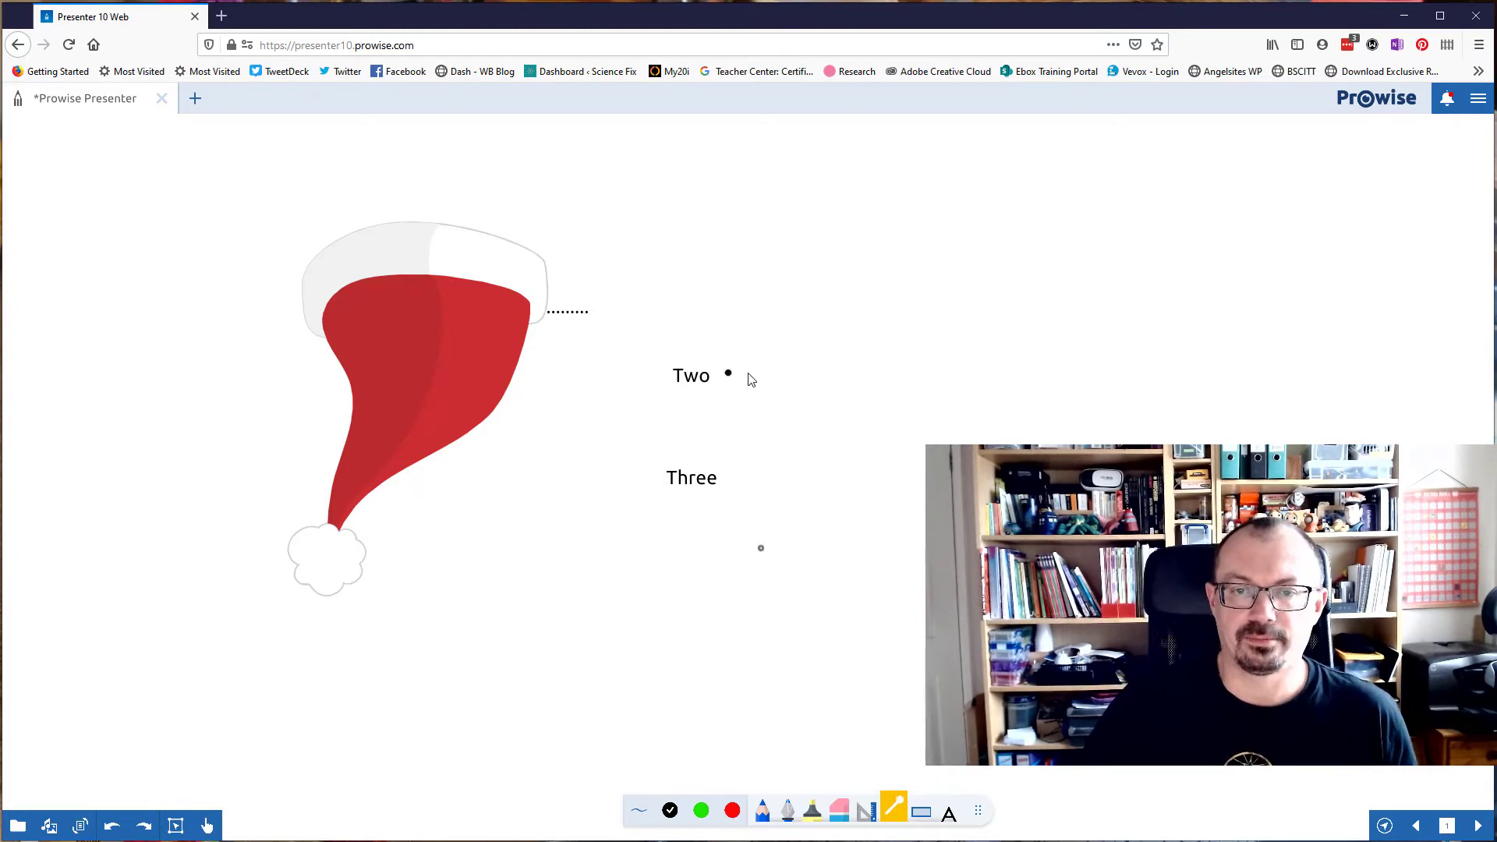
left_click_drag(728, 372, 835, 373)
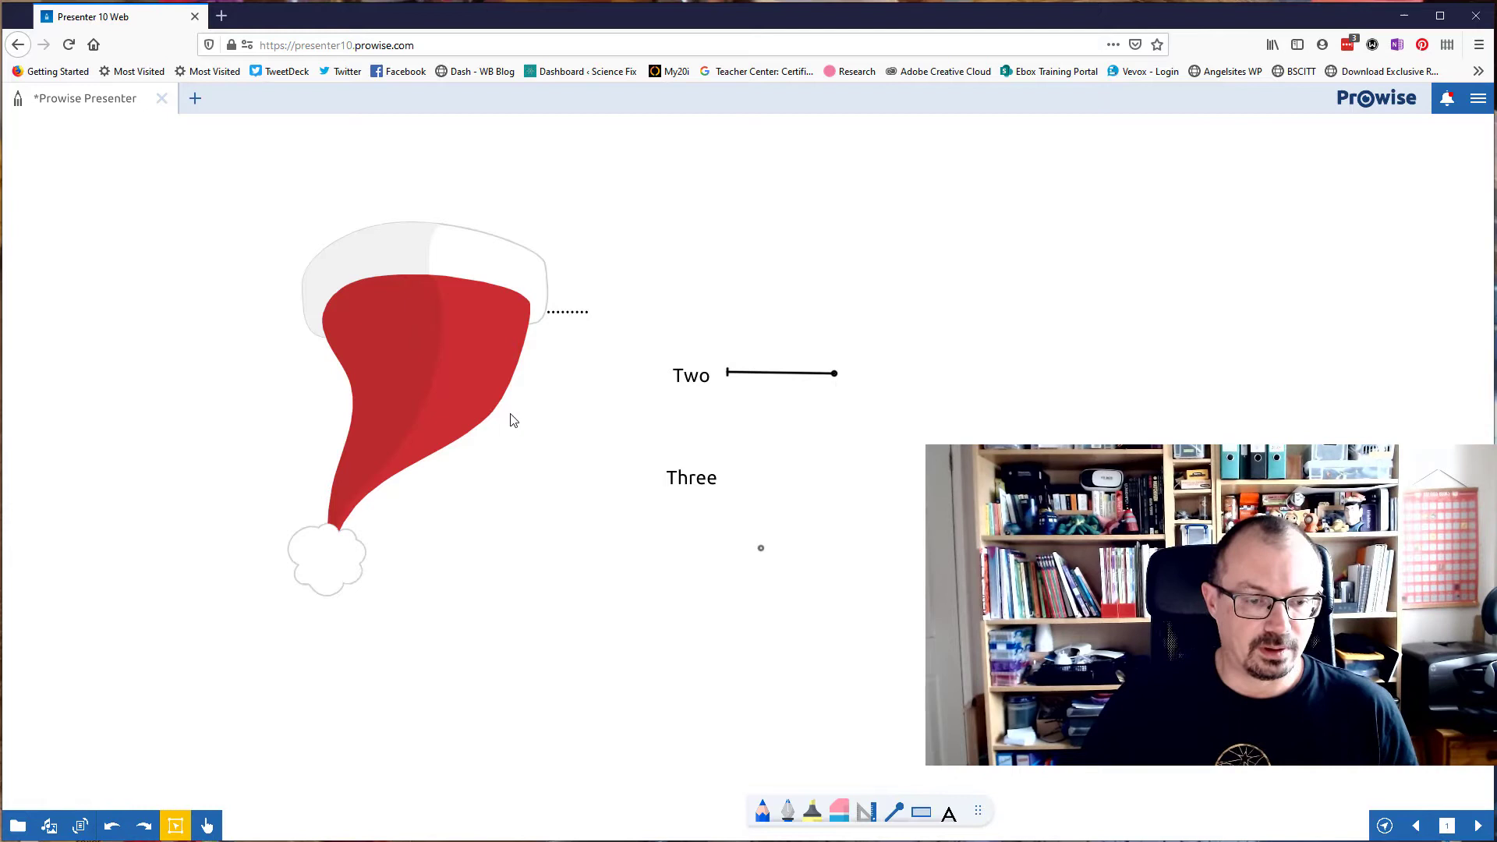
left_click(779, 374)
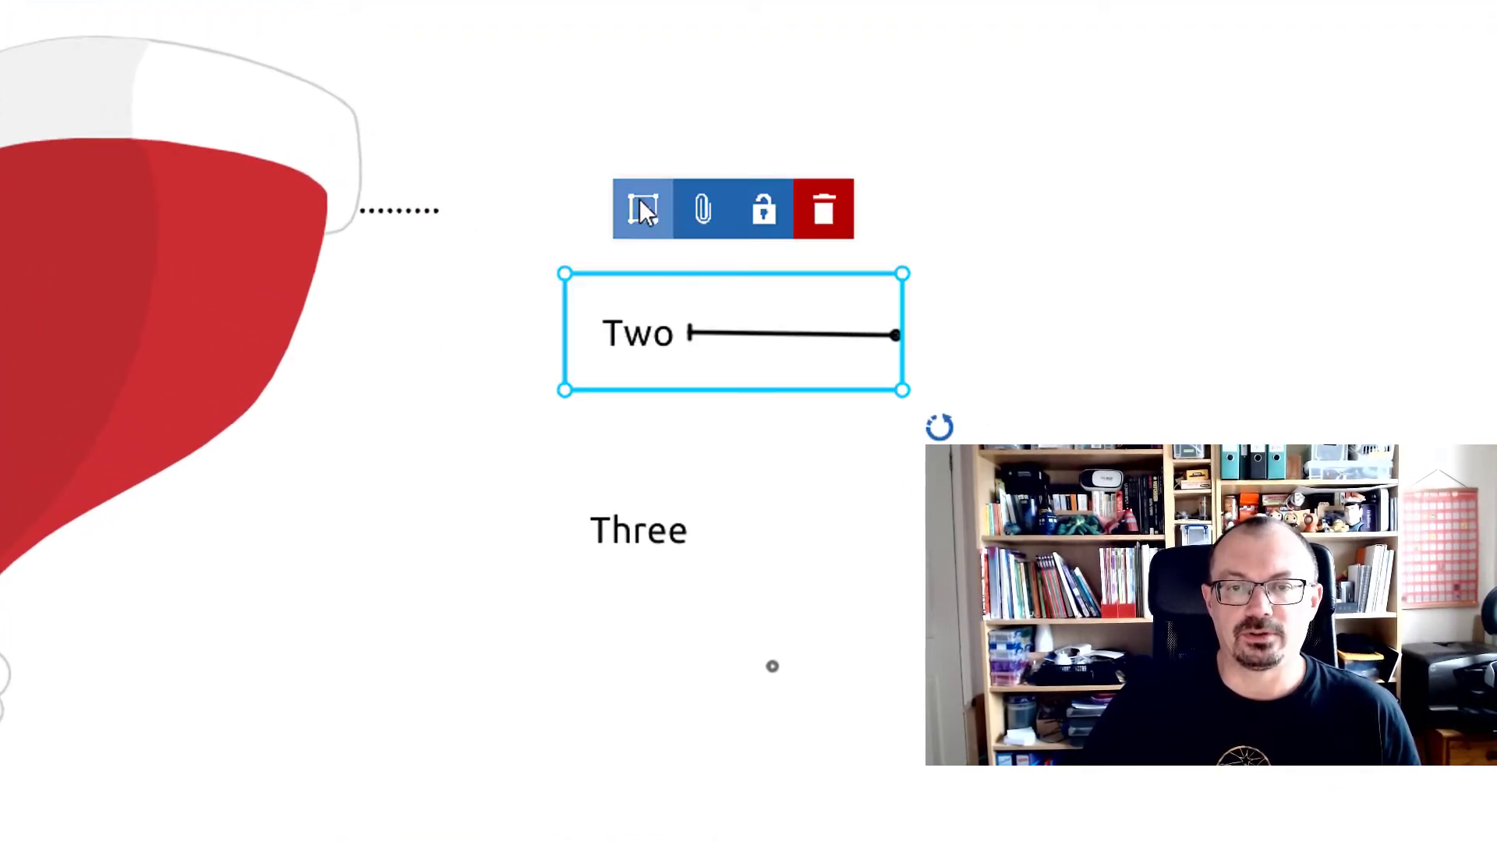
Group Two with its line and move the group onto the hat
left_click(639, 209)
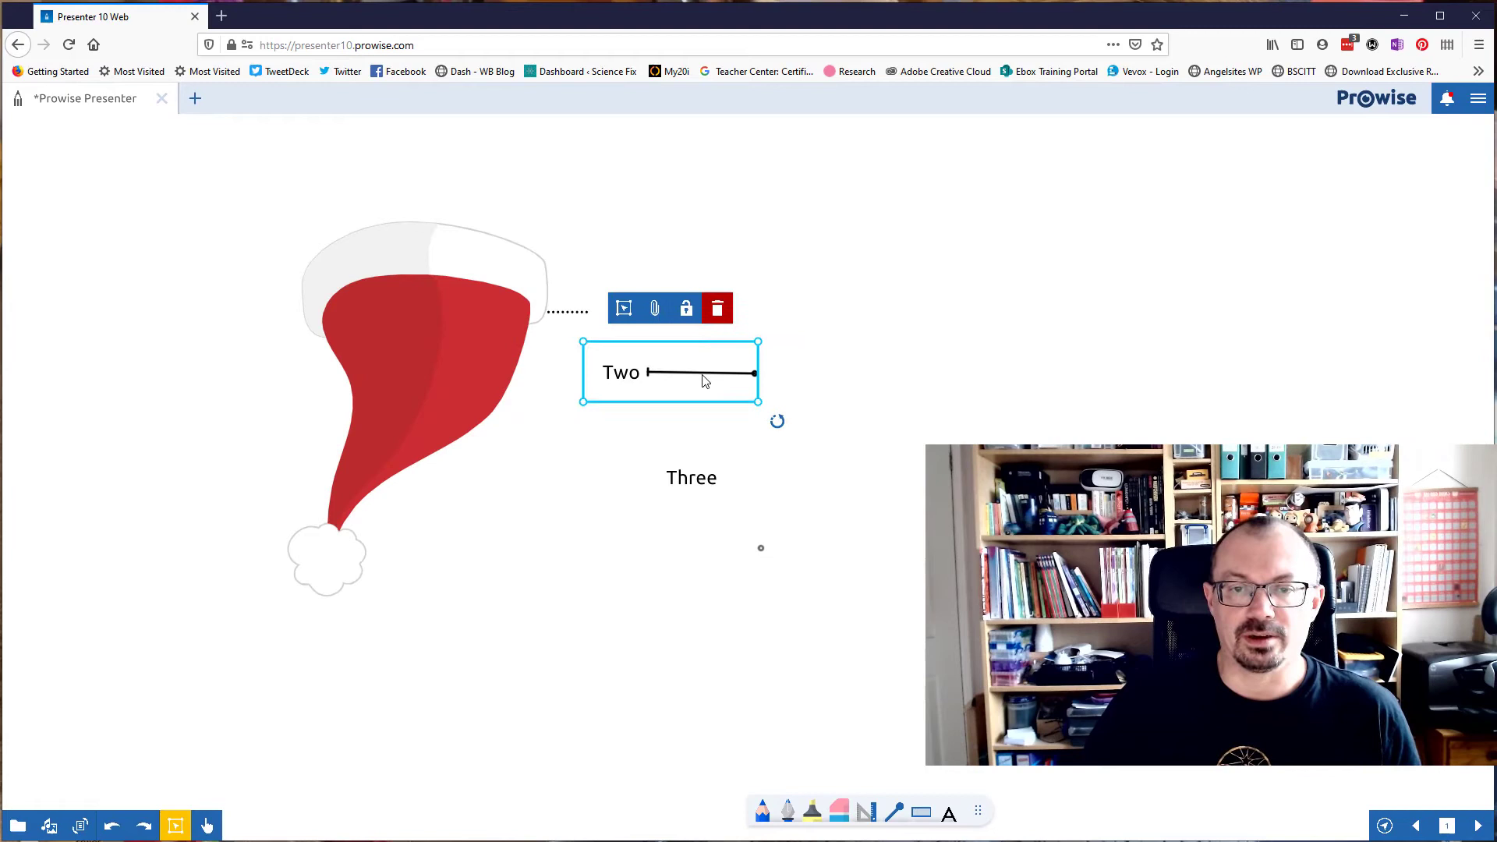
left_click_drag(669, 372, 511, 365)
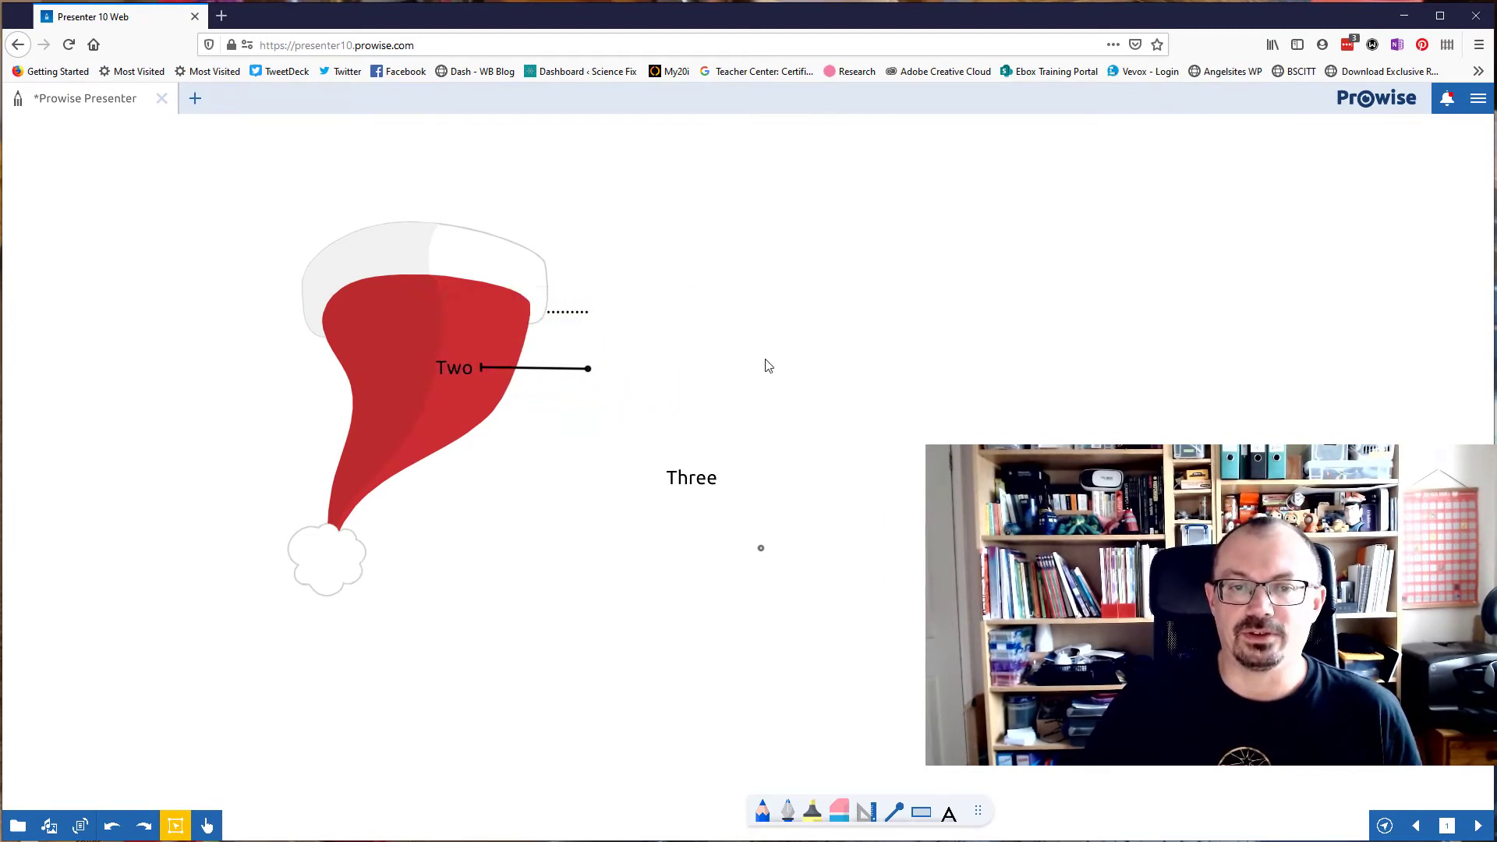
mouse_move(829, 374)
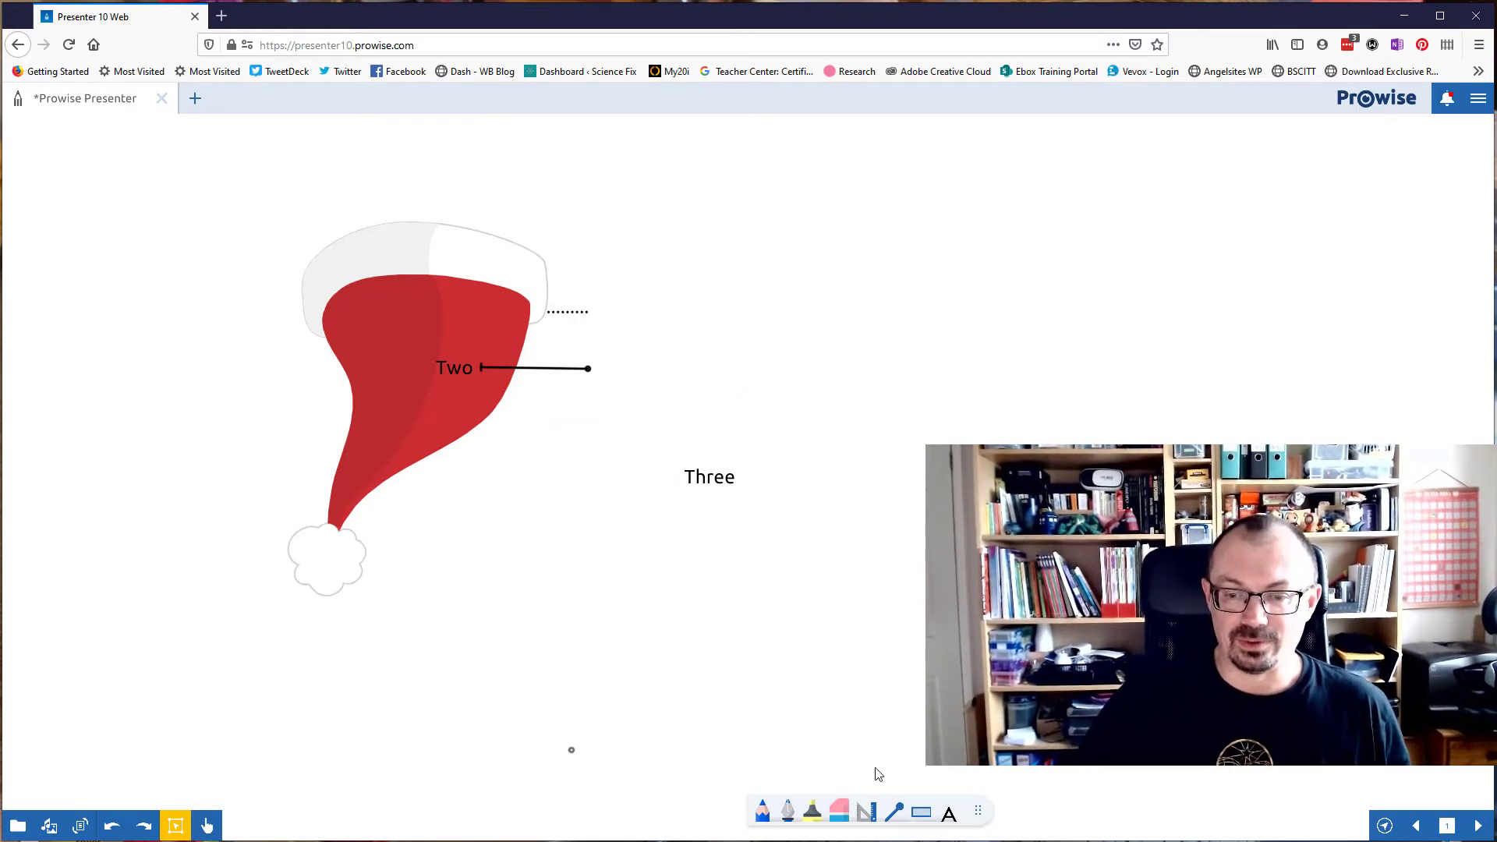
Draw a yellow bordered rectangle tab beside the word Three
left_click(920, 811)
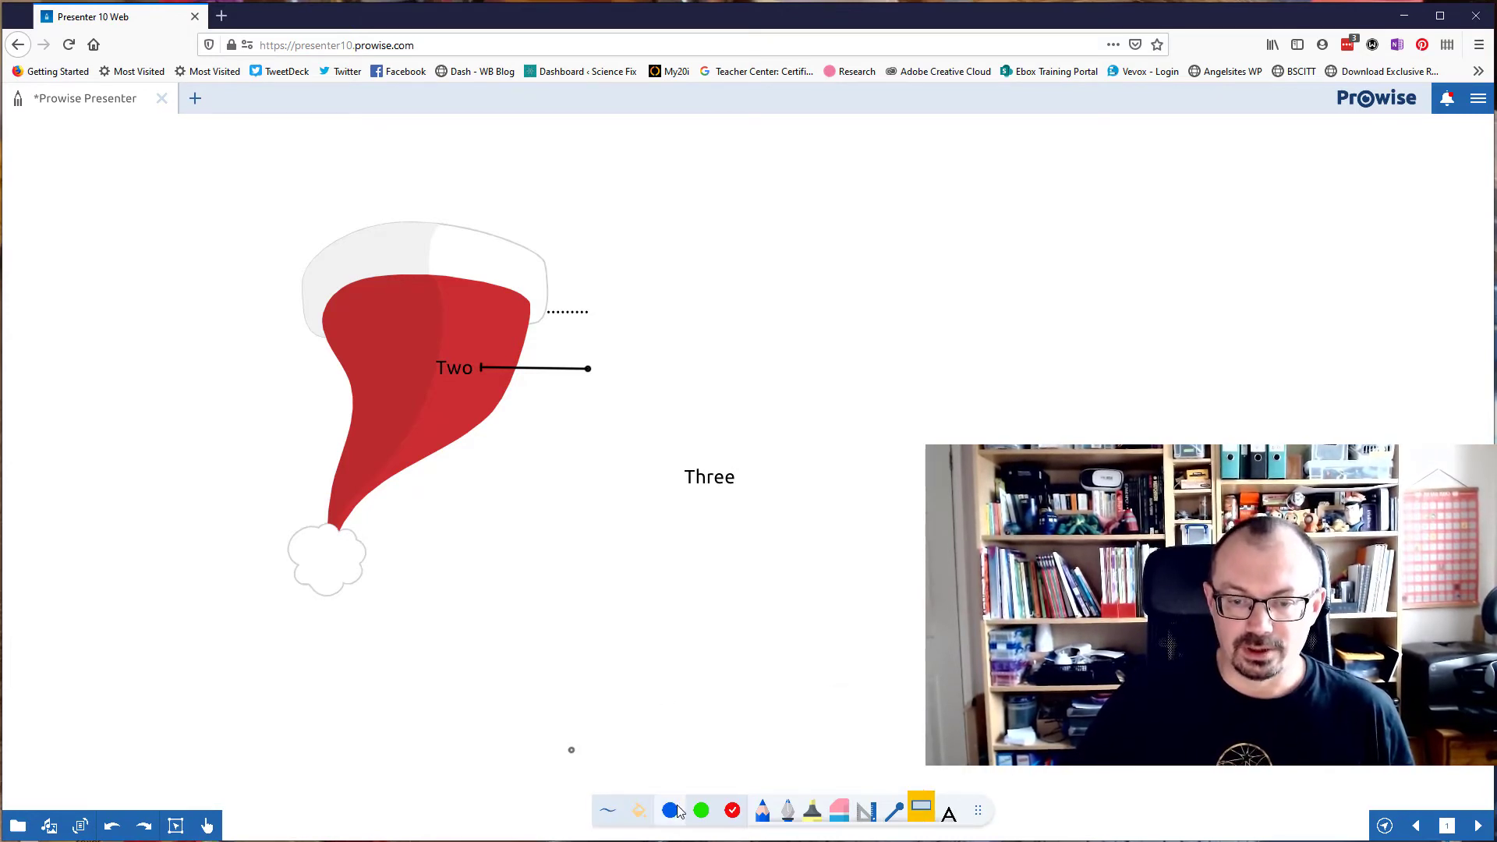
left_click(670, 810)
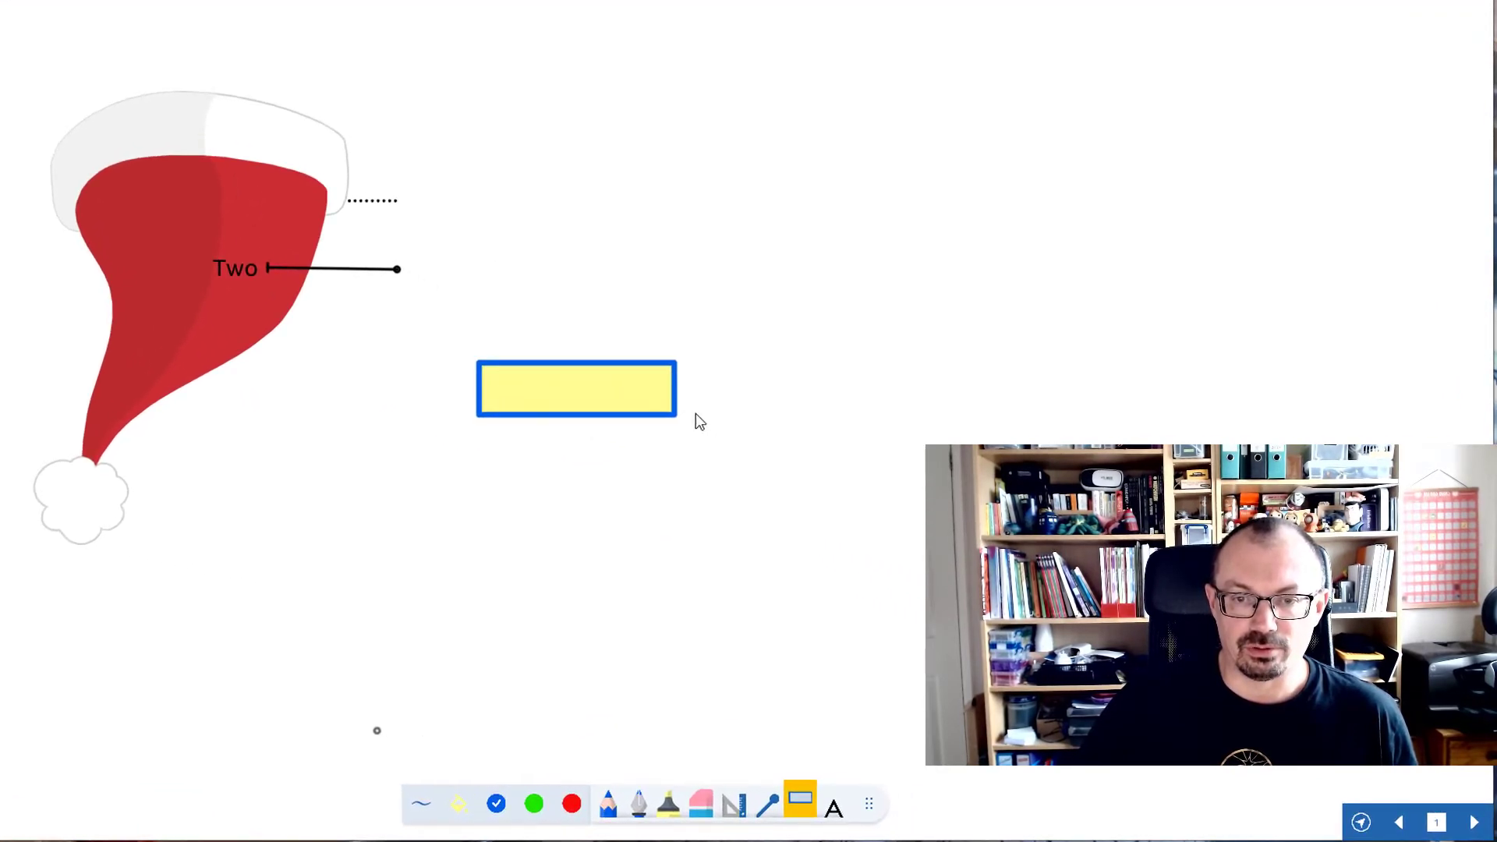
left_click_drag(675, 389, 843, 393)
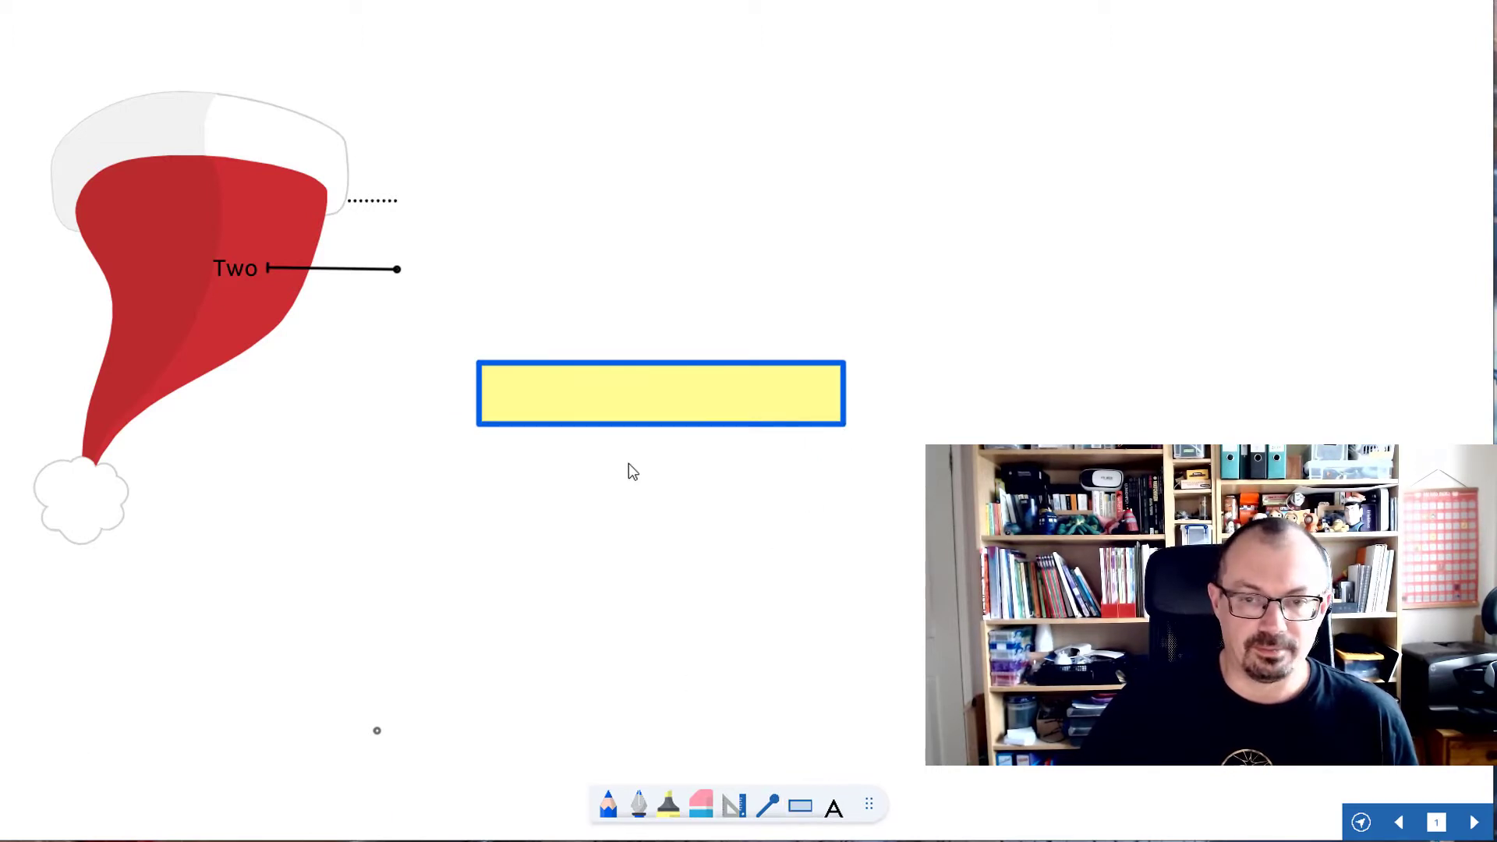
left_click(655, 398)
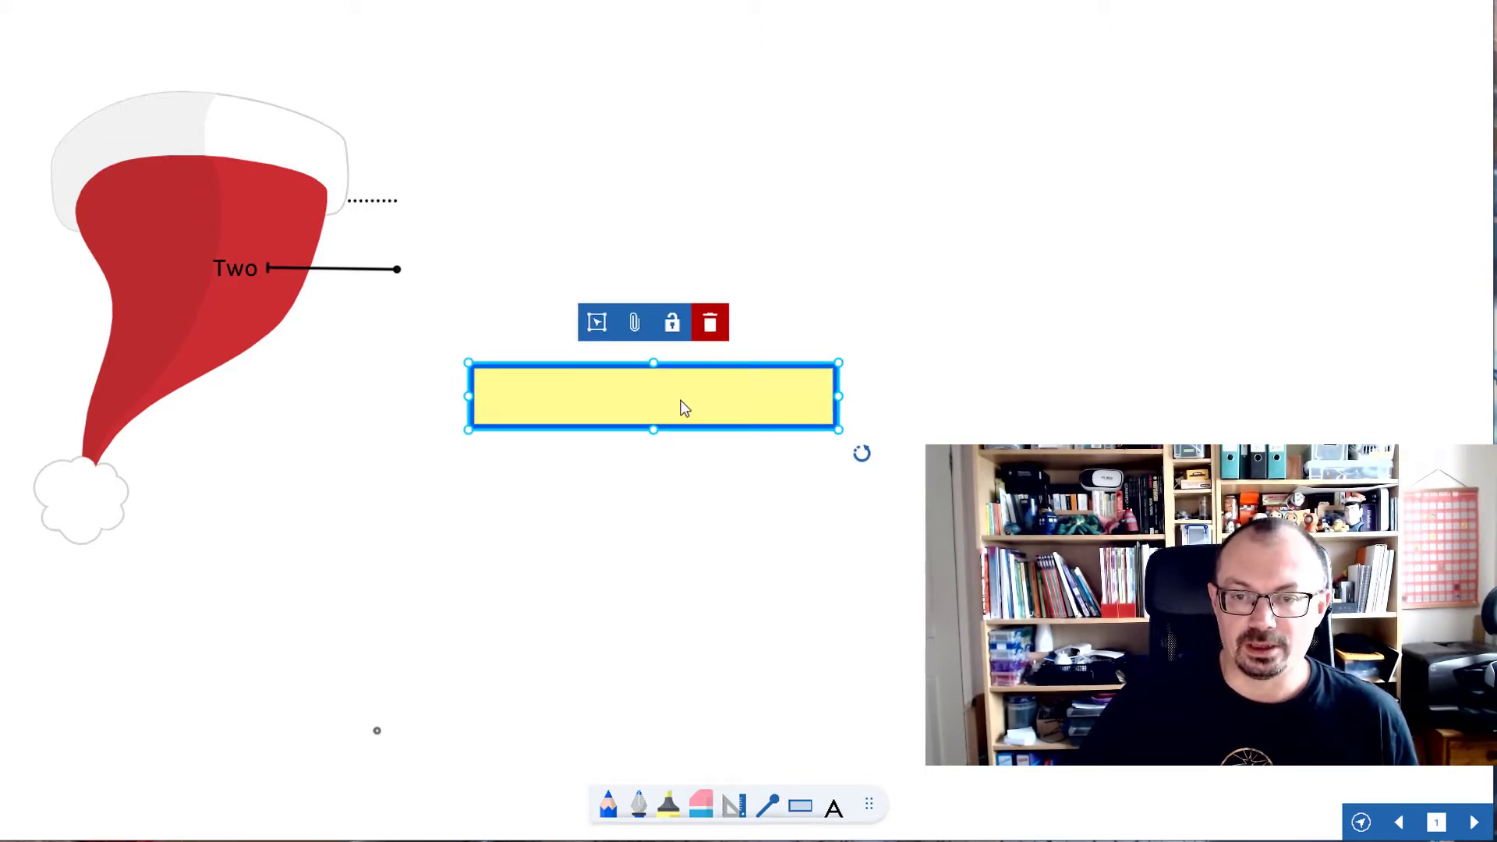
Put Three on the yellow tab, place it by the hat's right edge and bring up the Order options
left_click(596, 321)
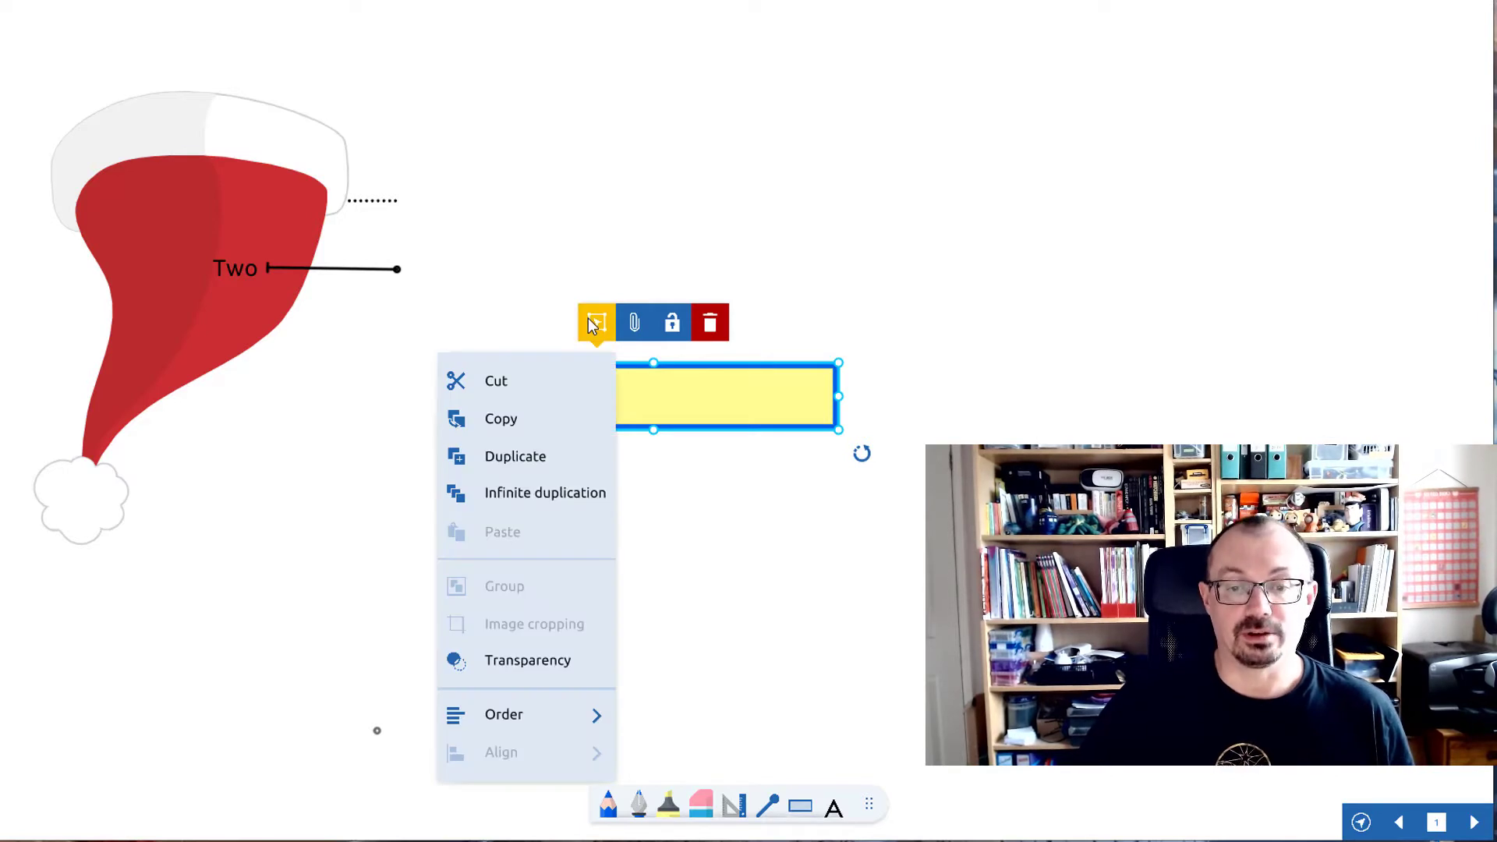
left_click(504, 714)
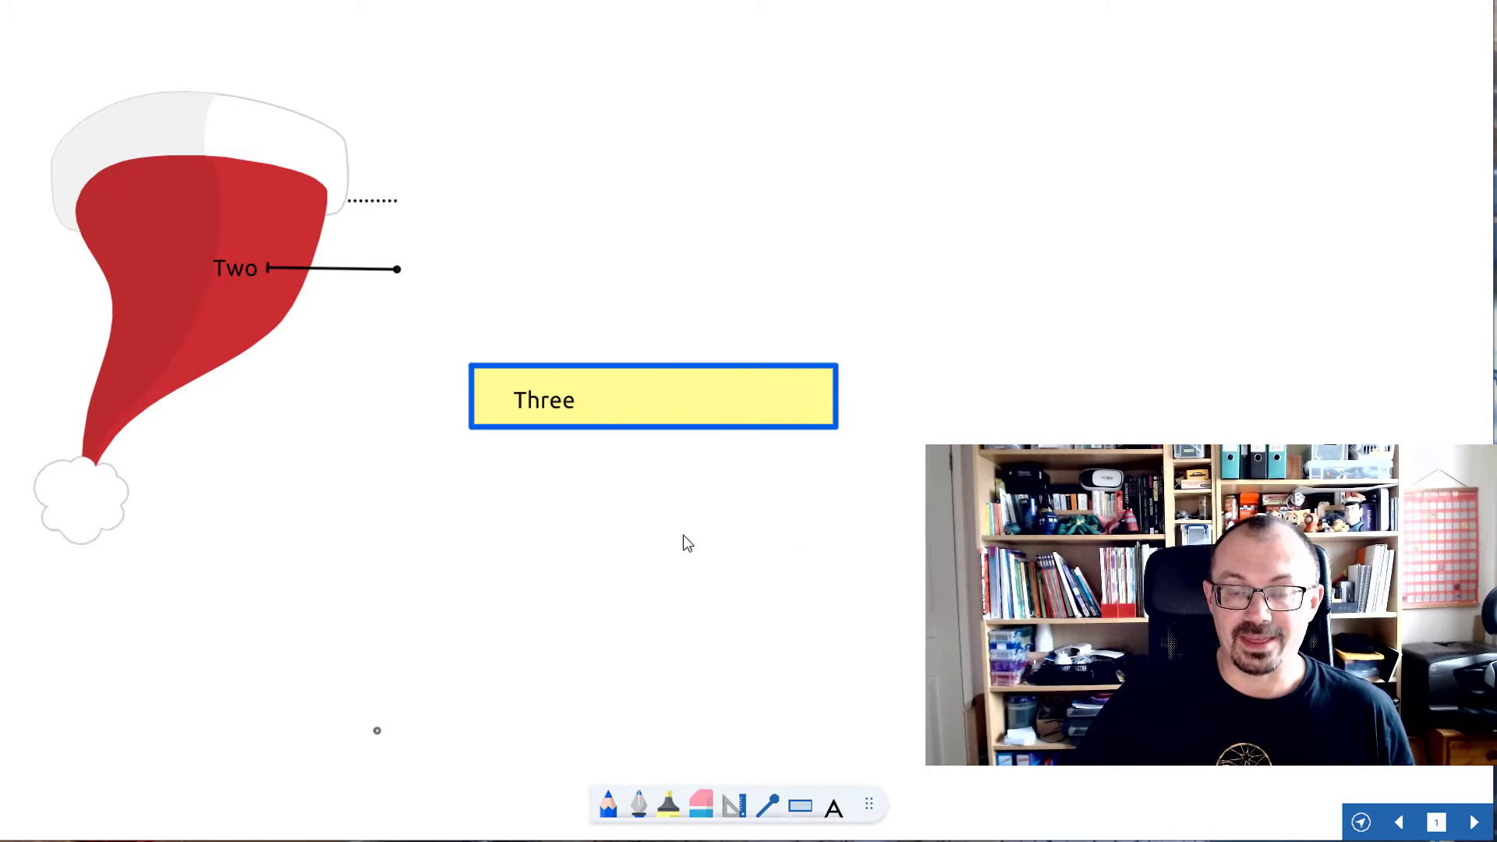
left_click(539, 410)
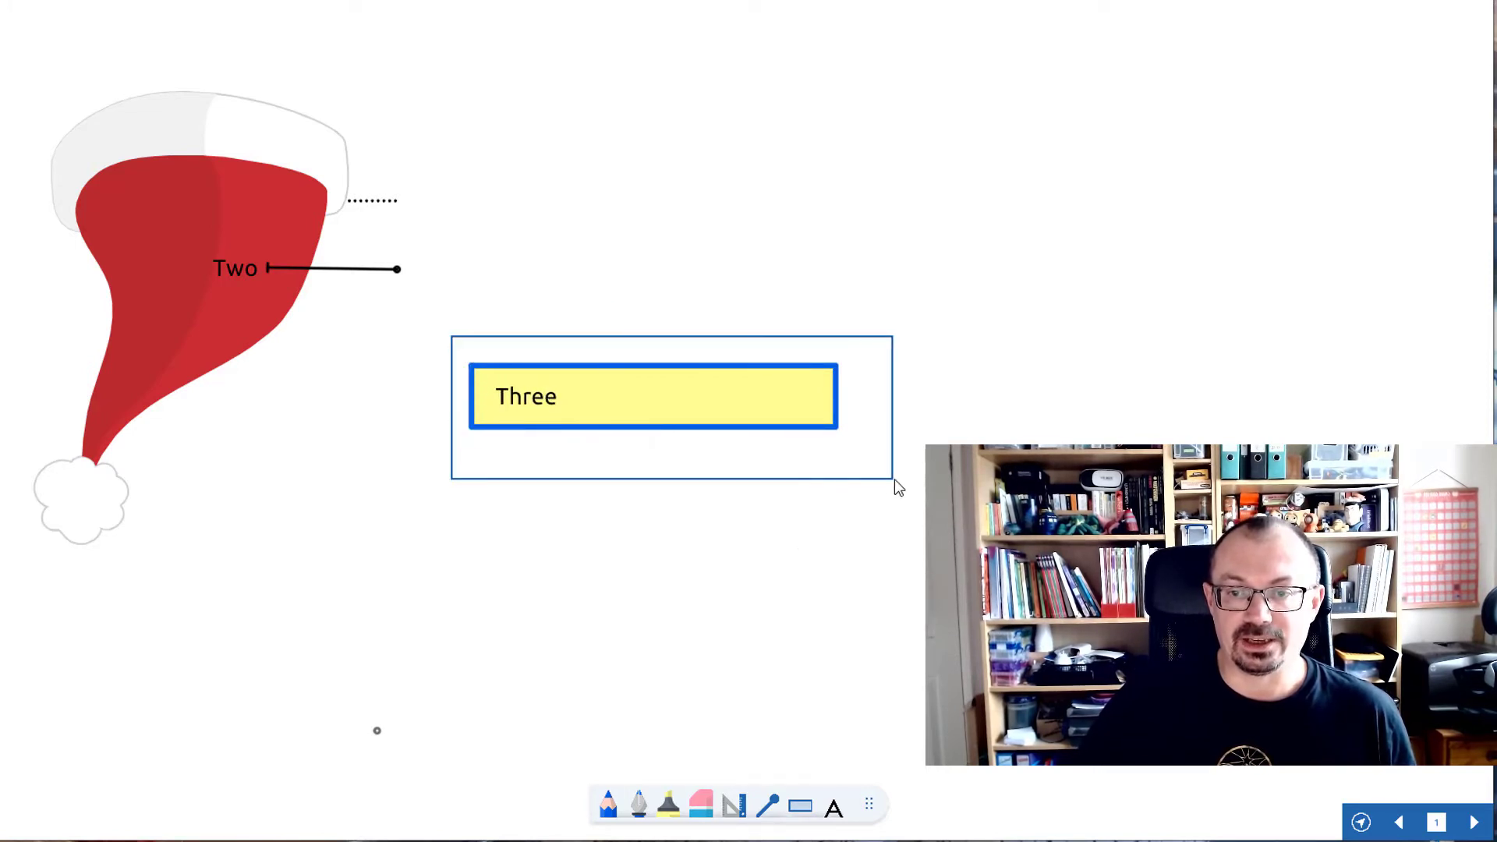
right_click(652, 396)
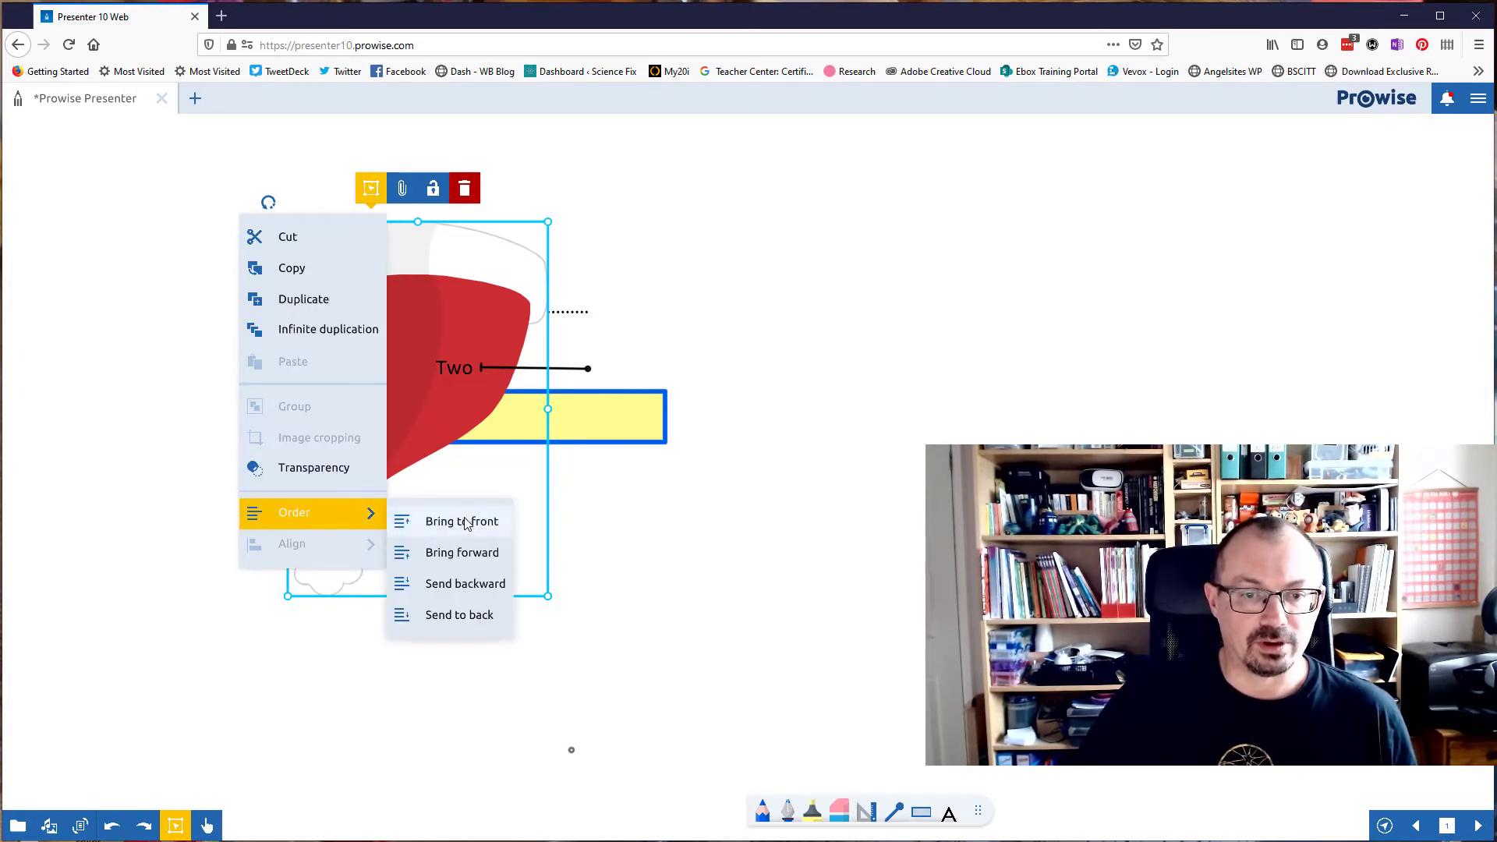
Bring the hat to the front over the word tabs, then pull tabs out to test
left_click(461, 521)
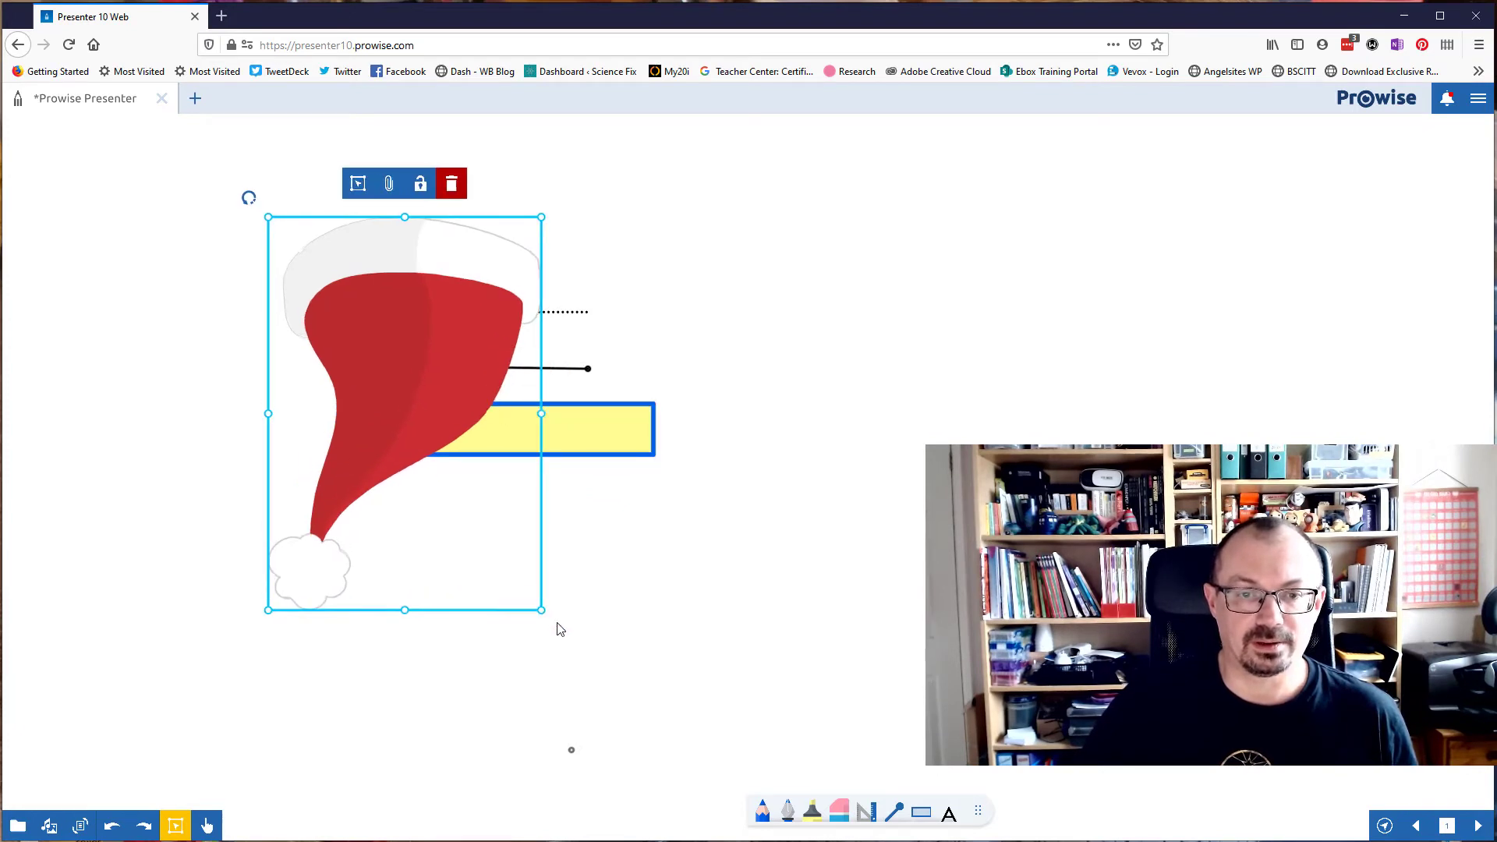
left_click(832, 374)
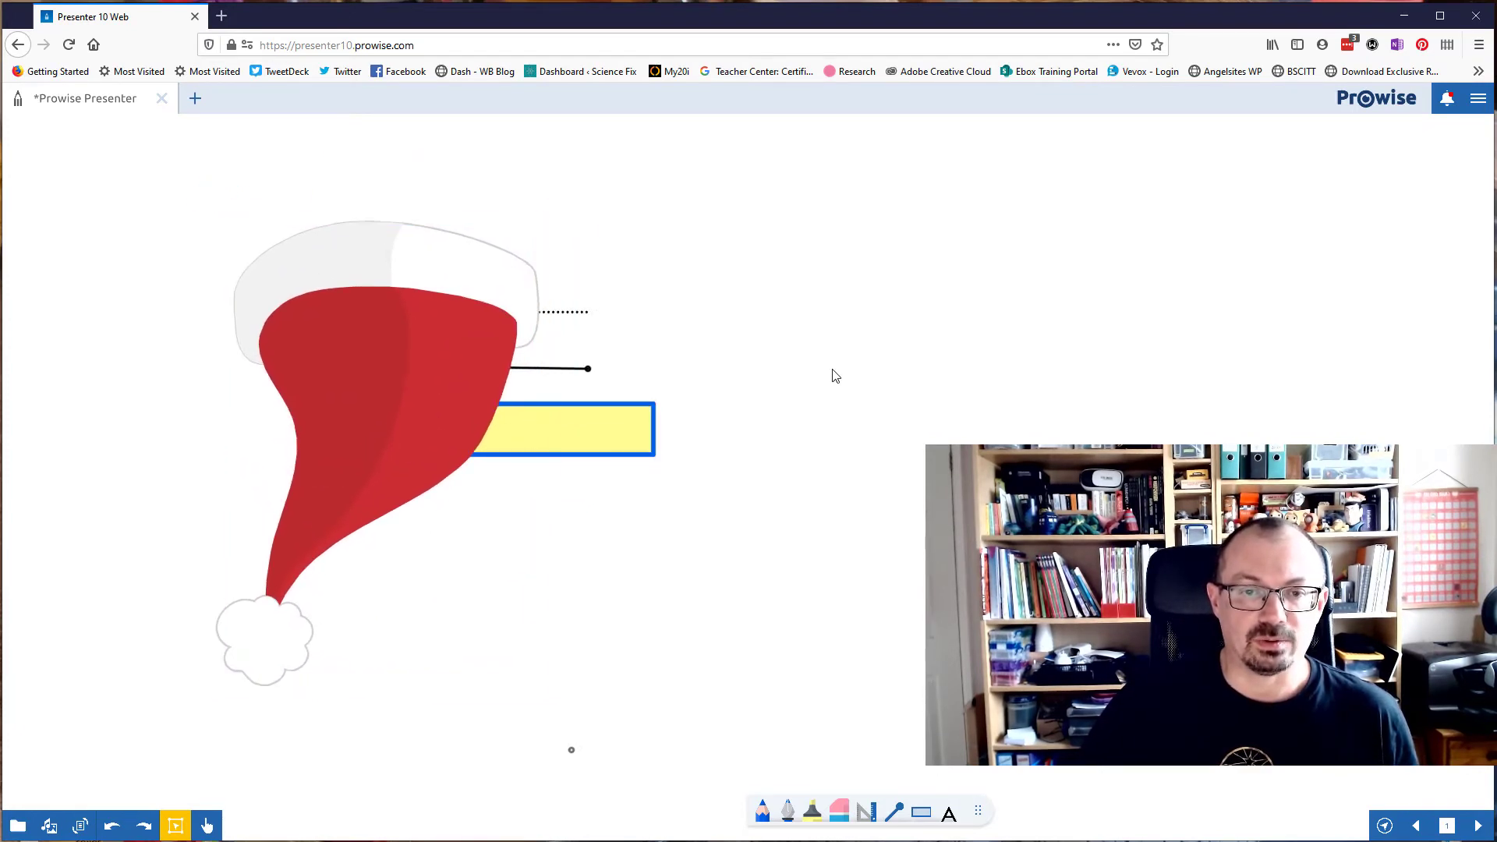
mouse_move(368, 380)
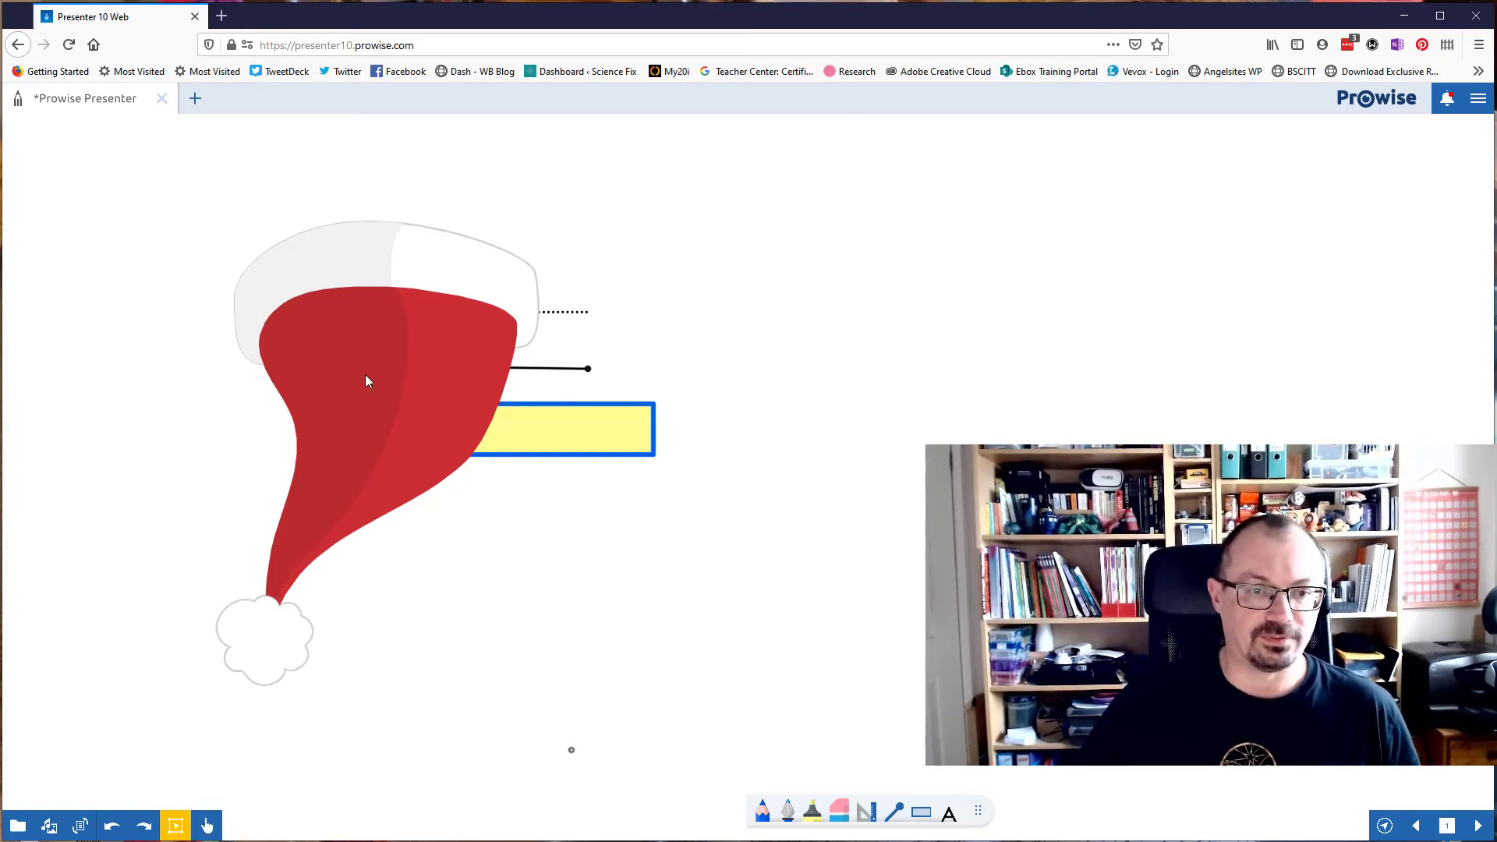
left_click(368, 382)
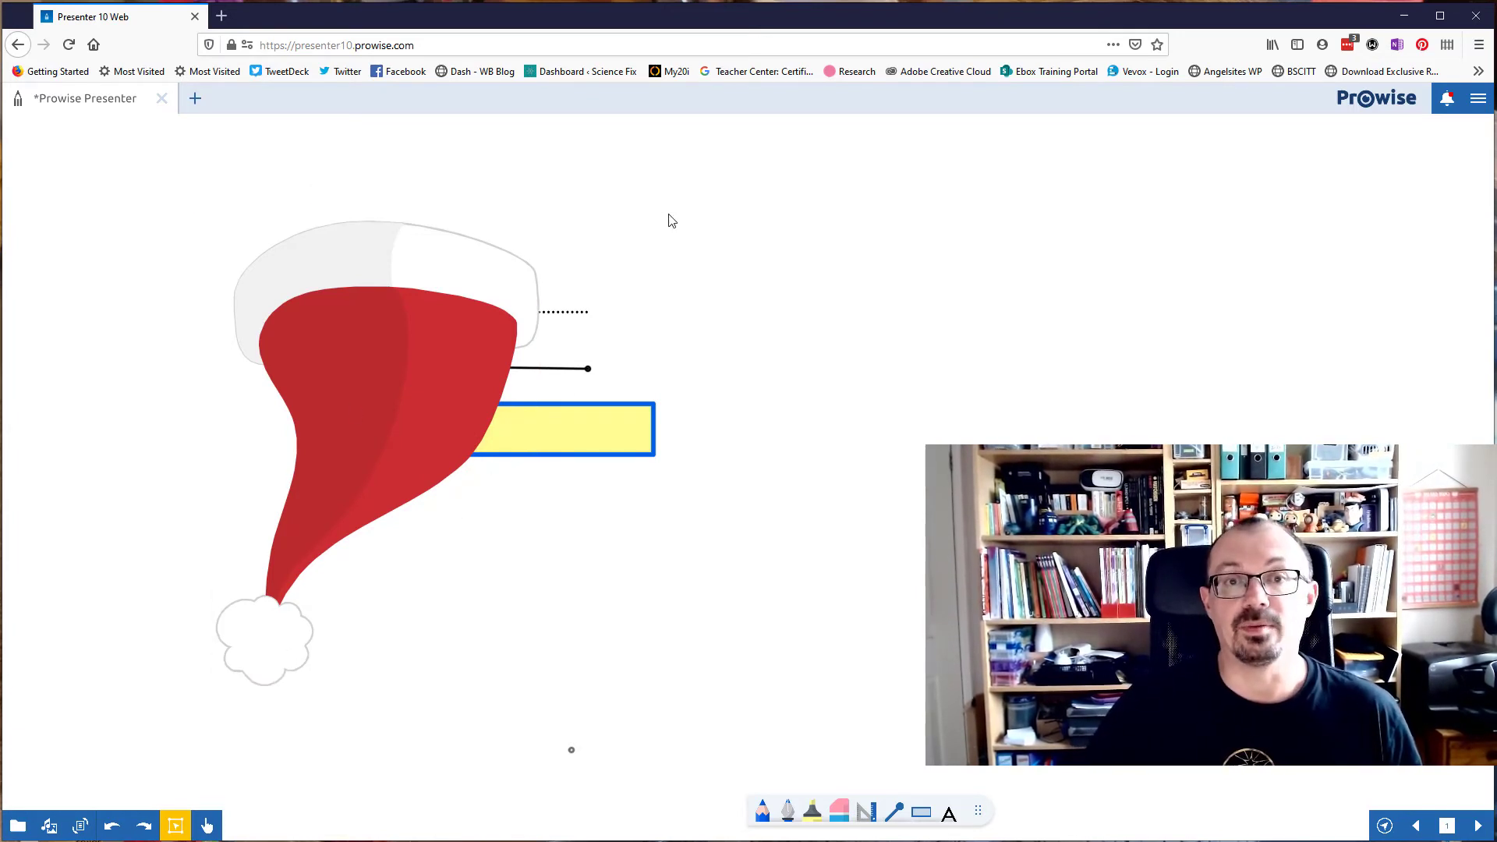
left_click(570, 312)
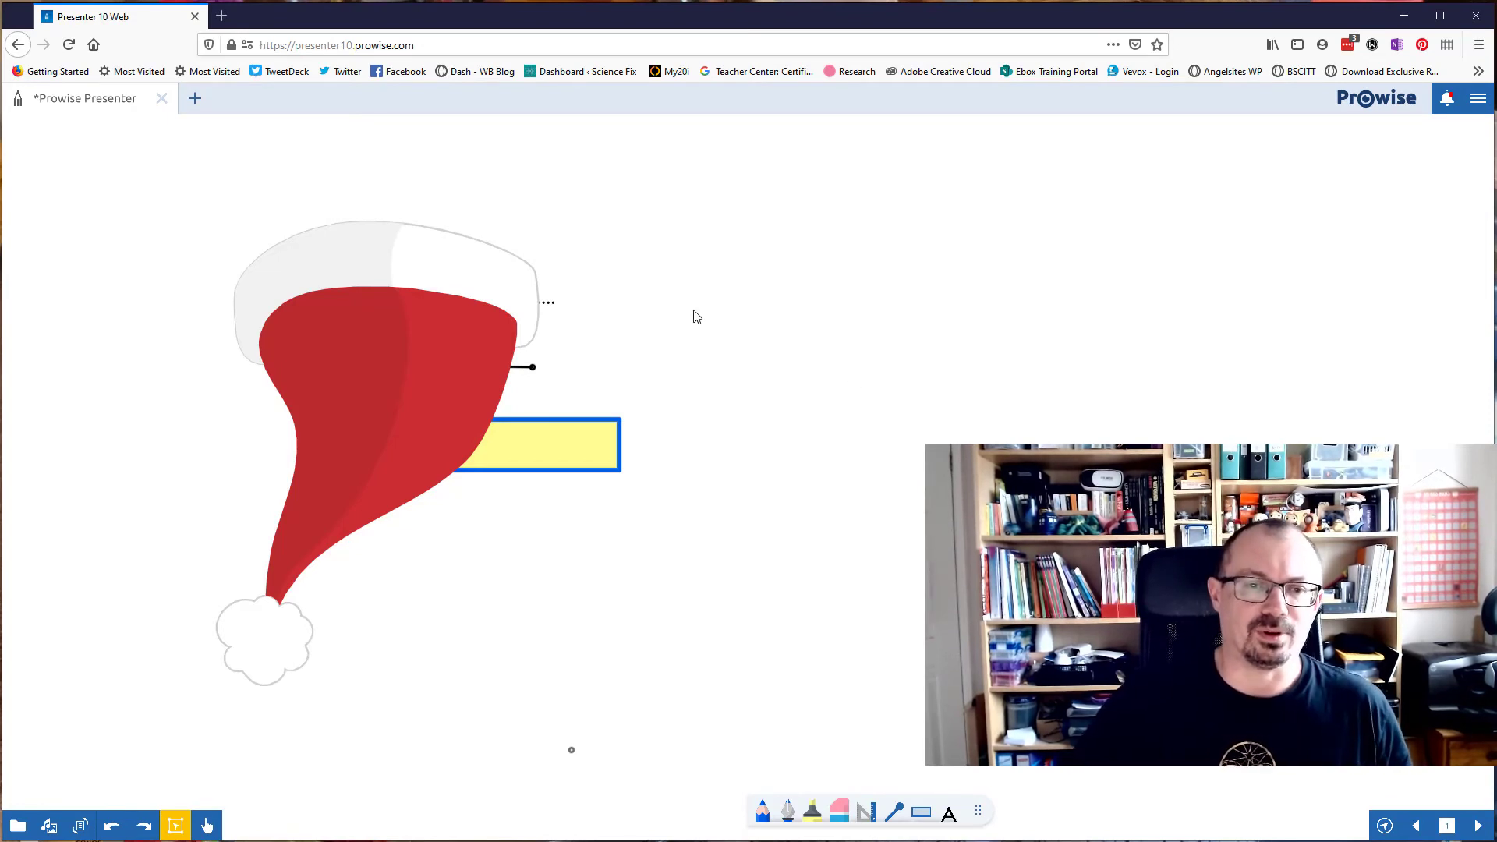
mouse_move(929, 341)
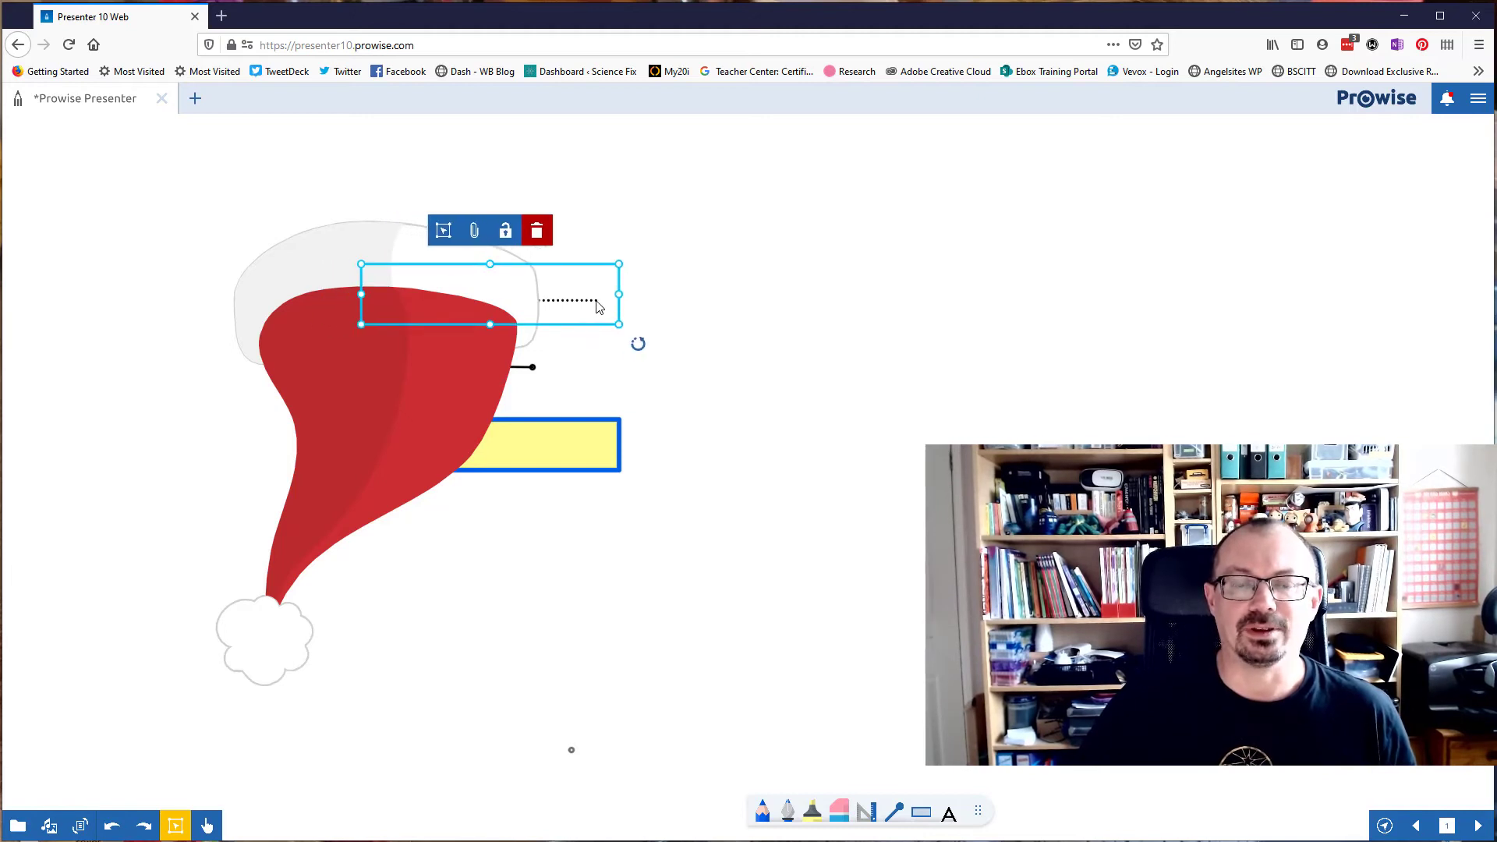
mouse_move(564, 376)
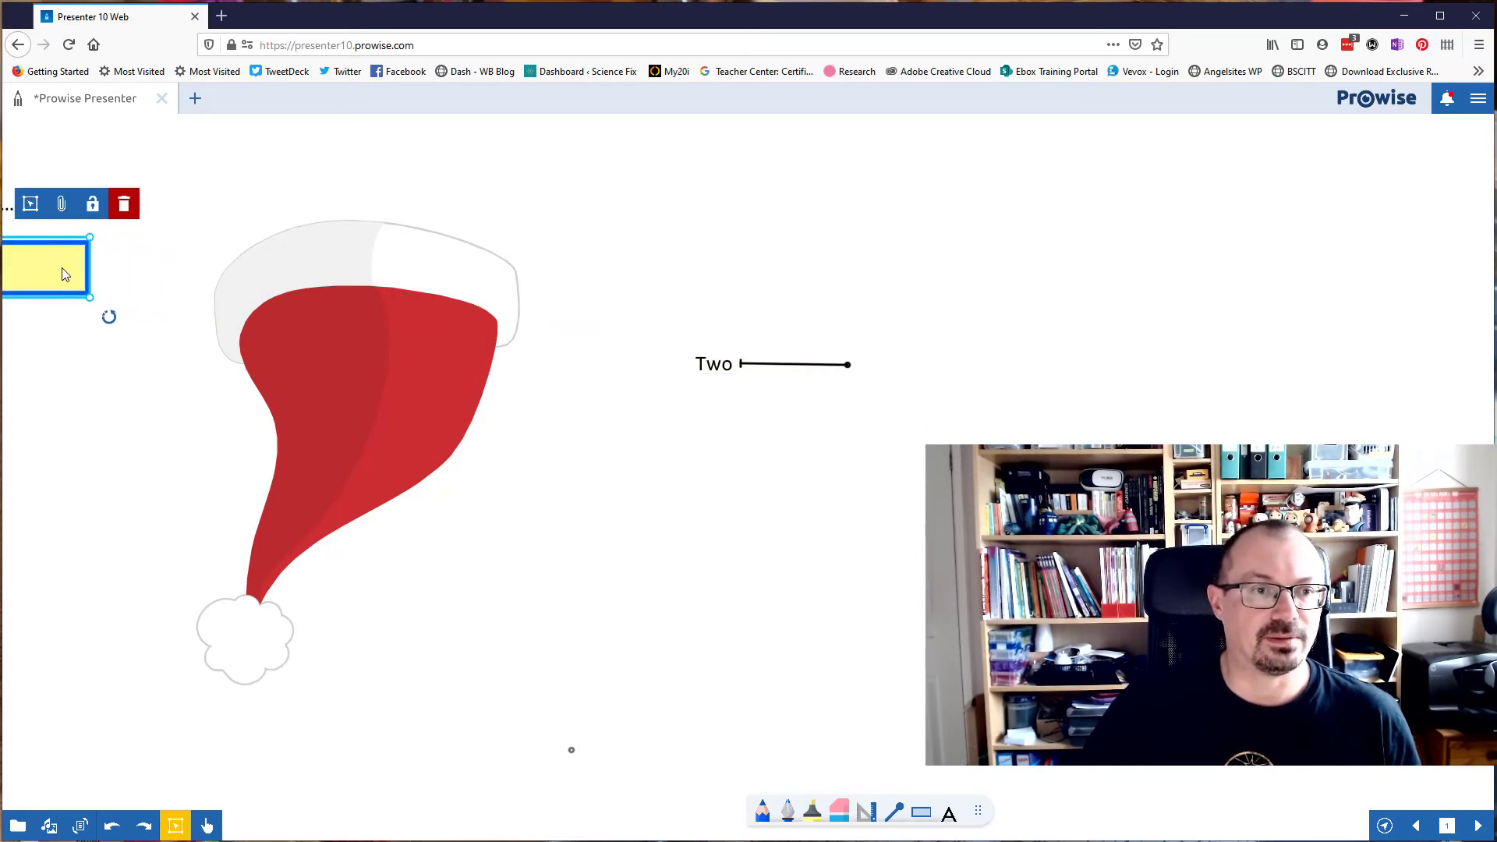
Drag the Three and Two tabs fully clear of the hat image
left_click(750, 368)
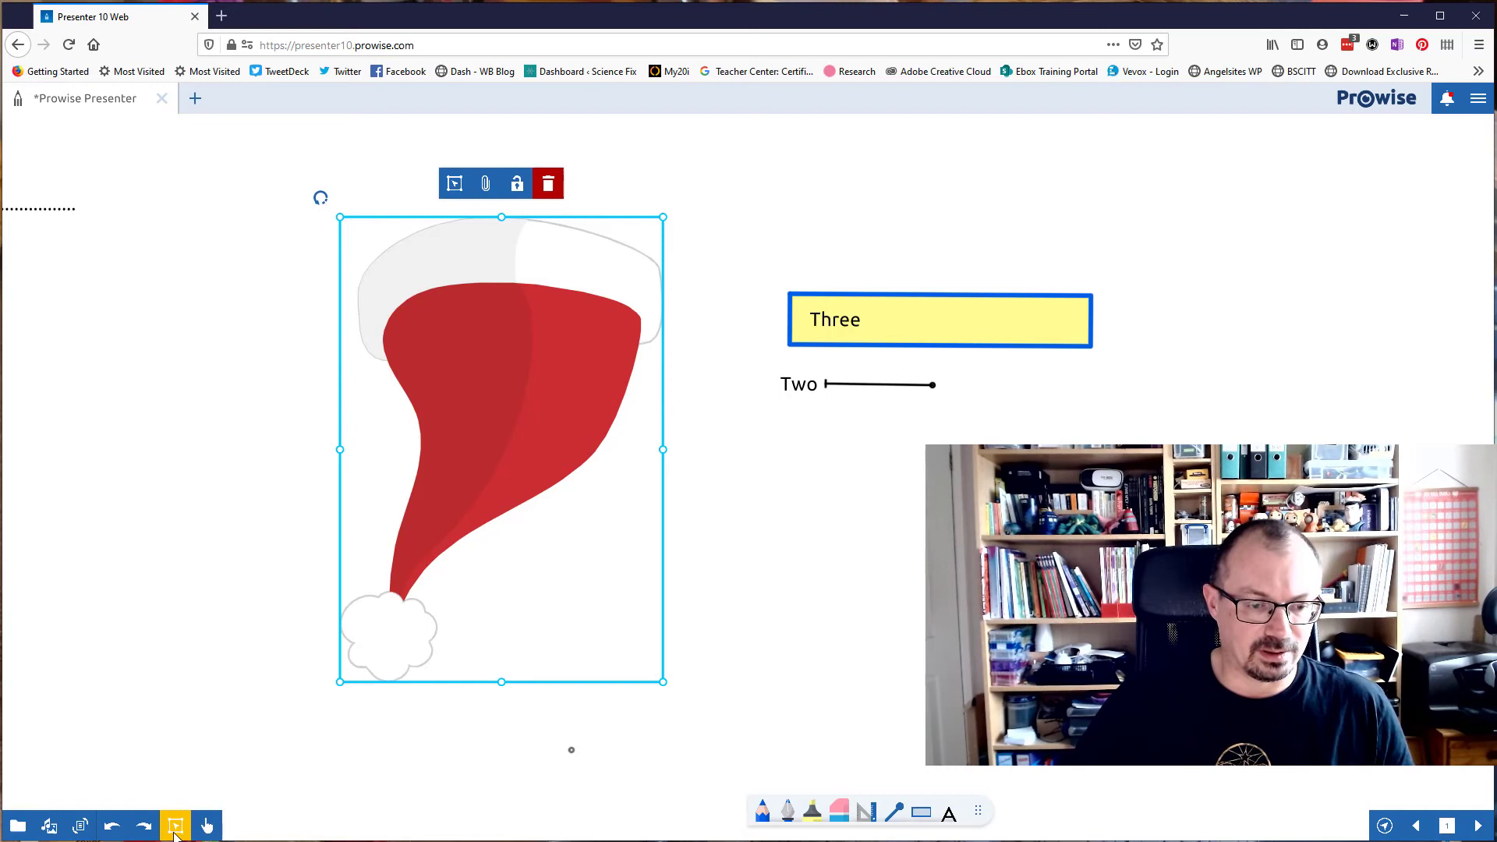
mouse_move(502, 209)
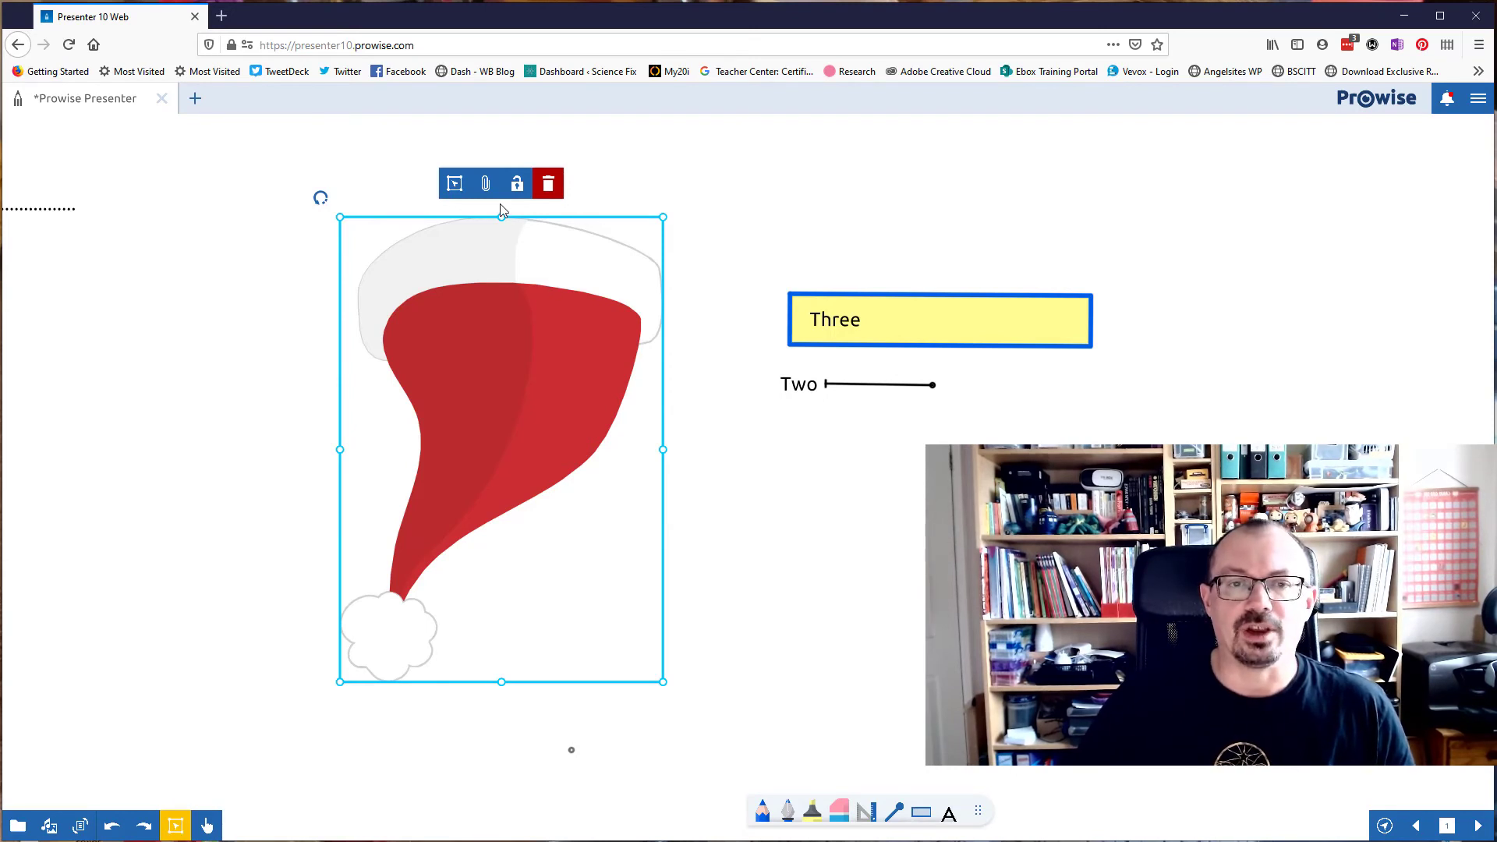
Send the hat to the back via Order > Send to back
left_click(516, 184)
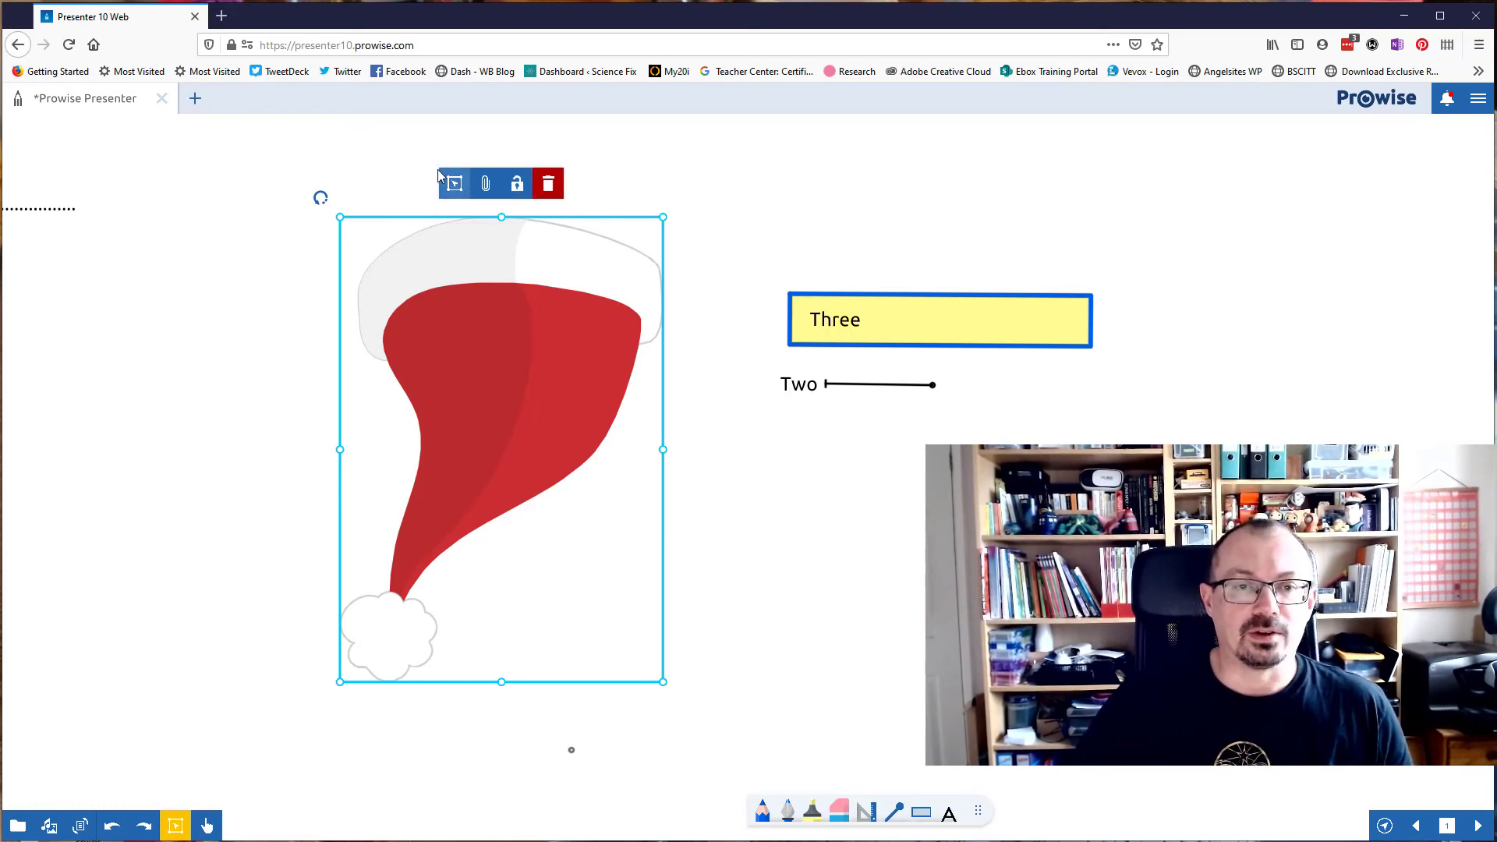
left_click(452, 184)
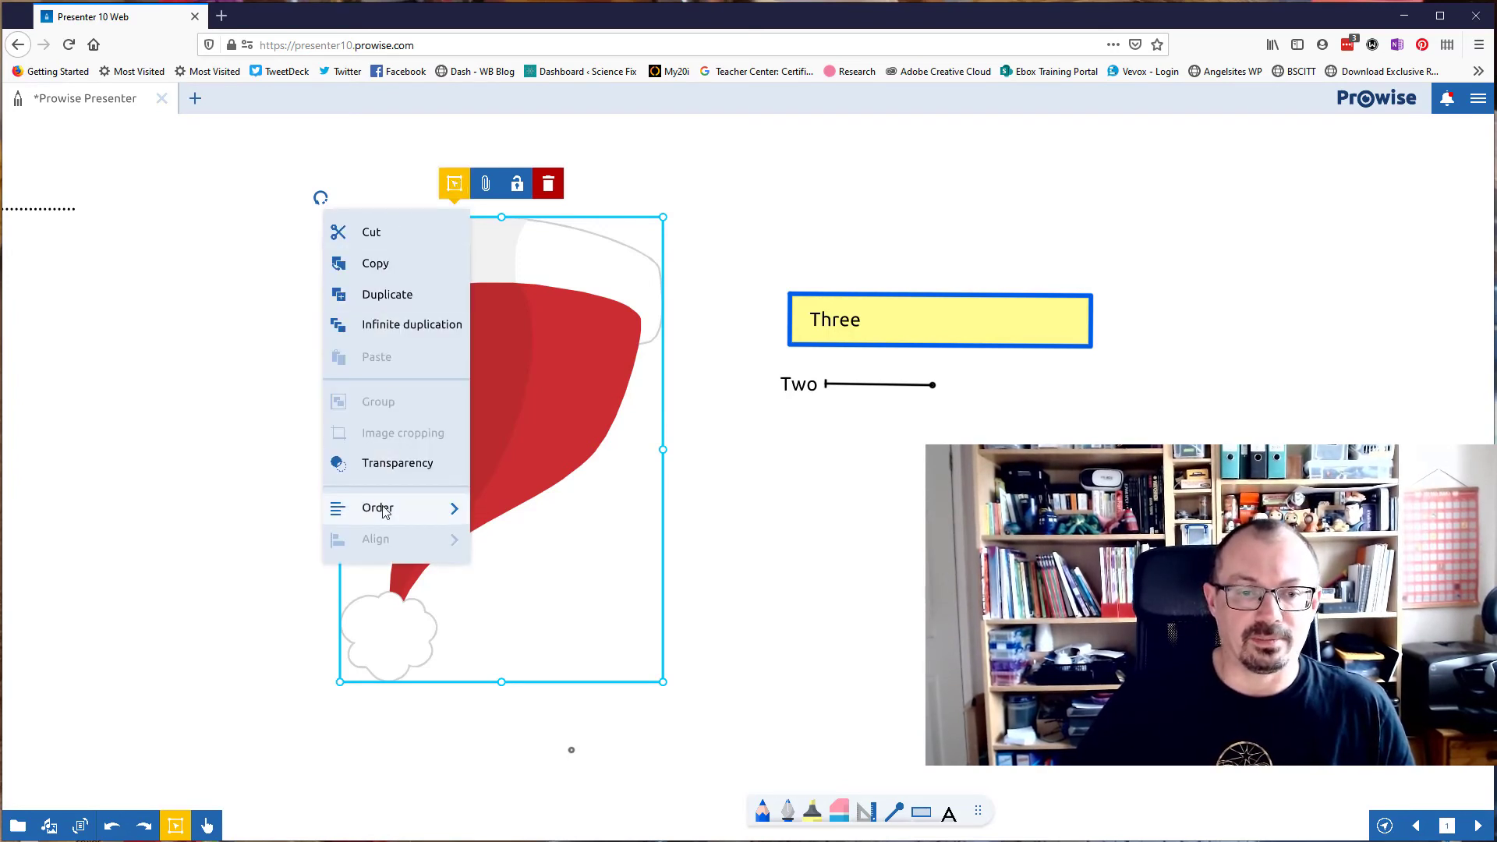
left_click(377, 508)
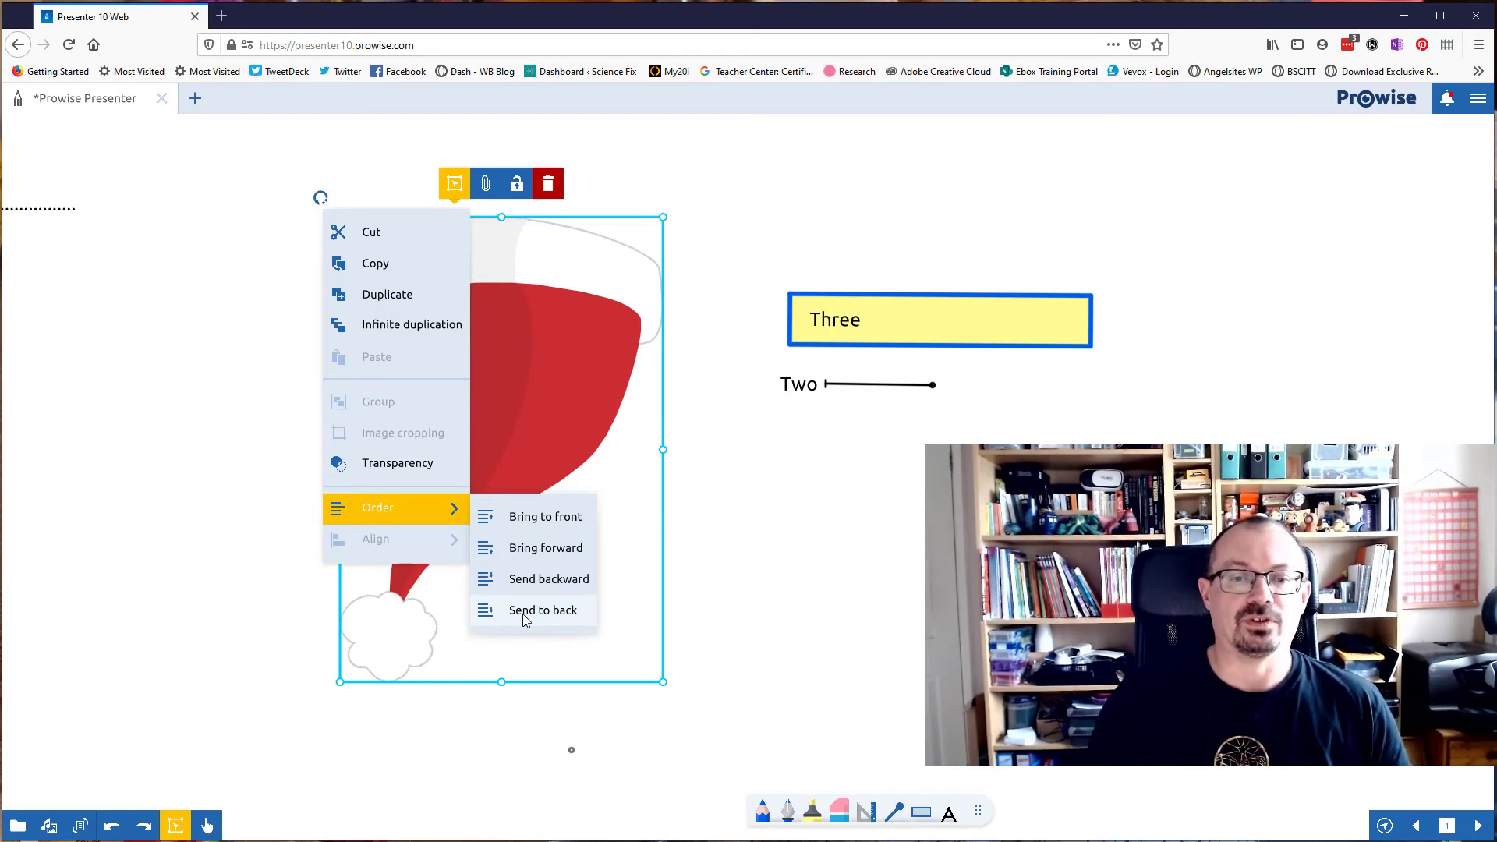
mouse_move(636, 574)
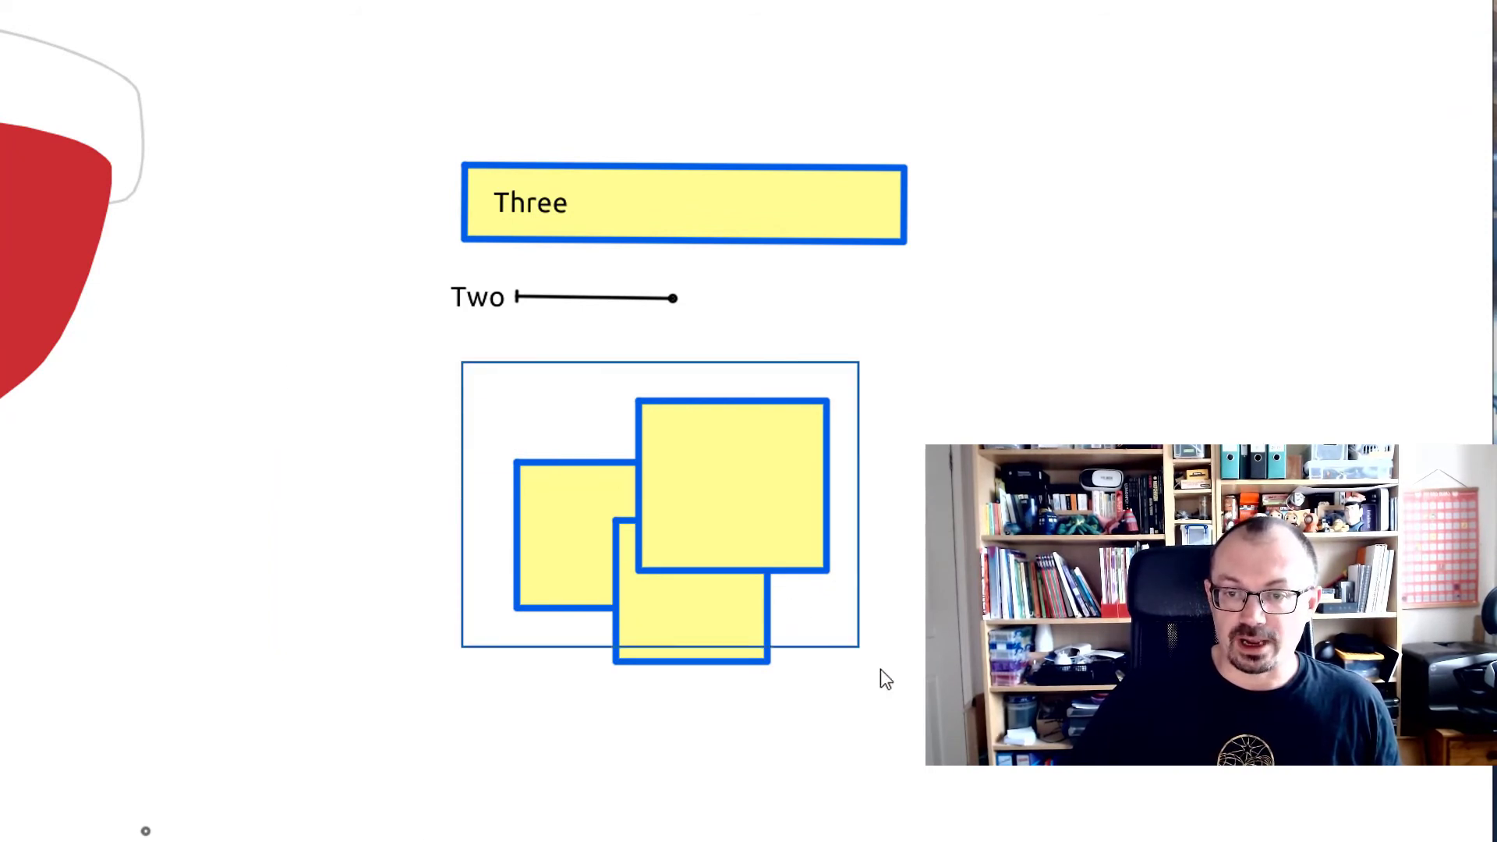
Select the three overlapping yellow squares together and bring up their object options
left_click(658, 505)
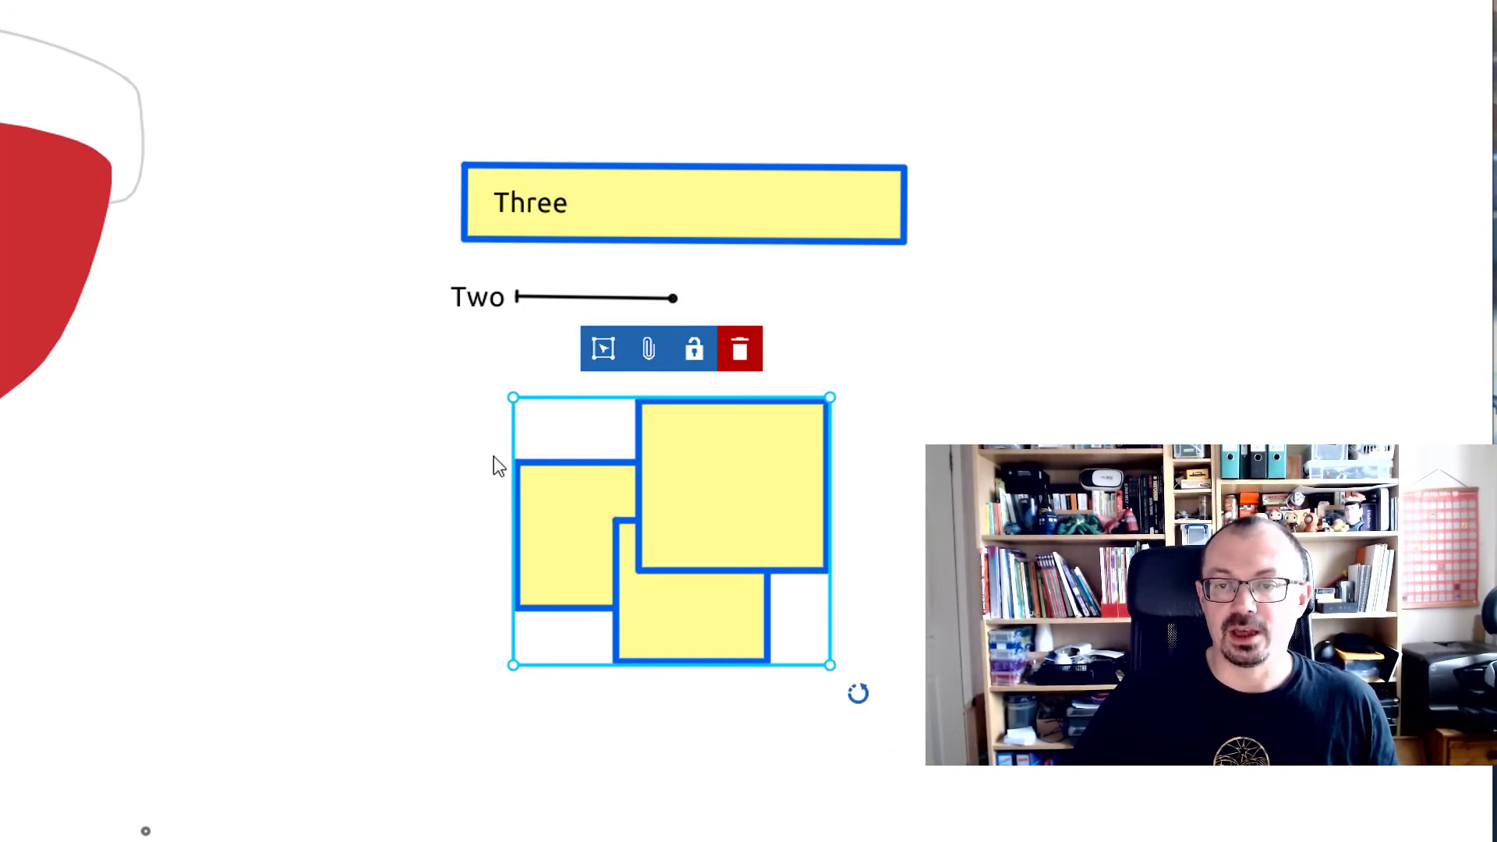
left_click(601, 349)
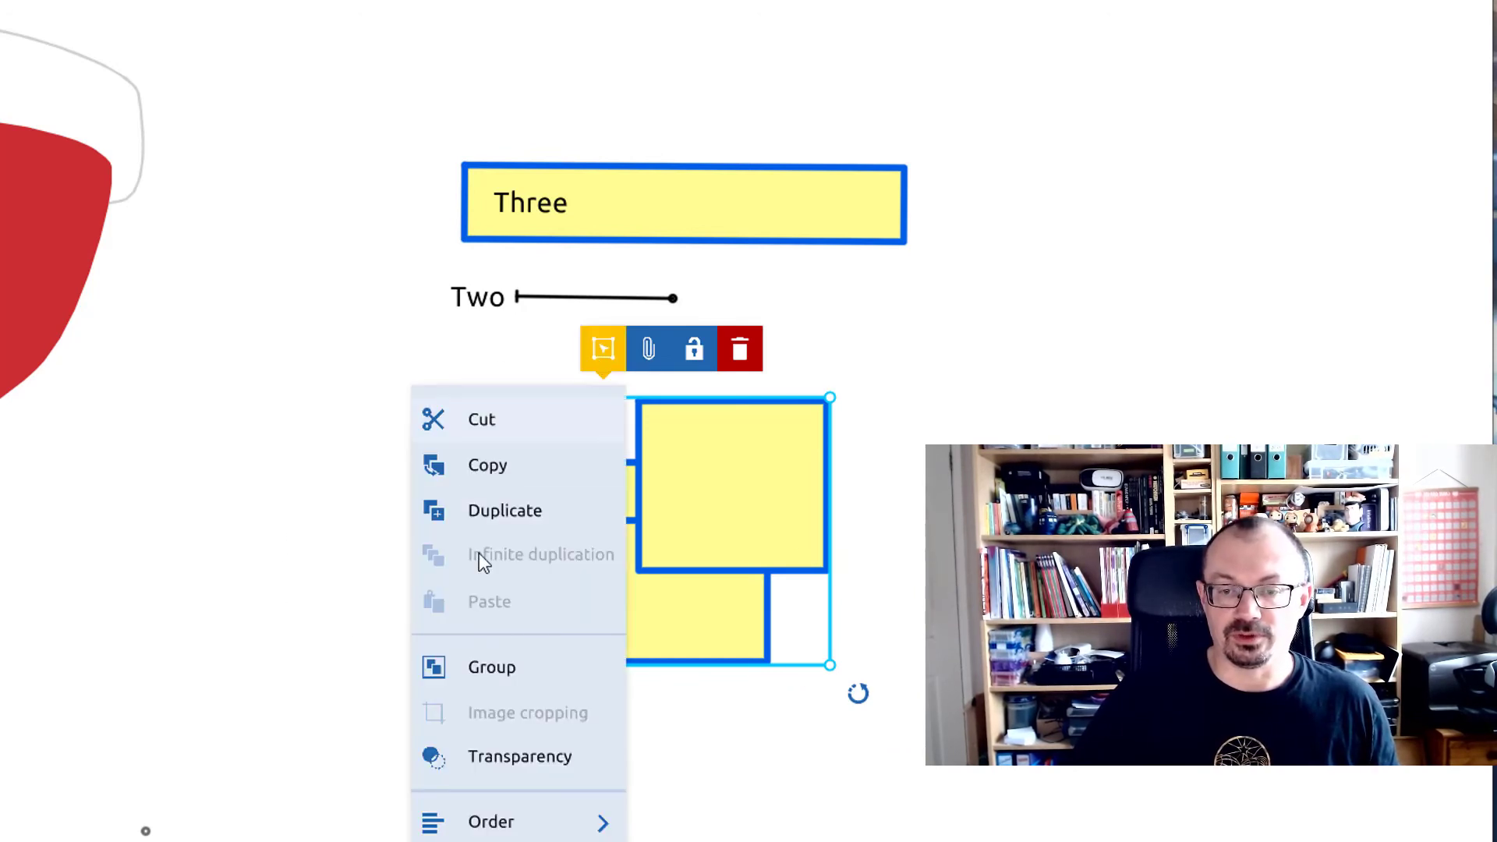